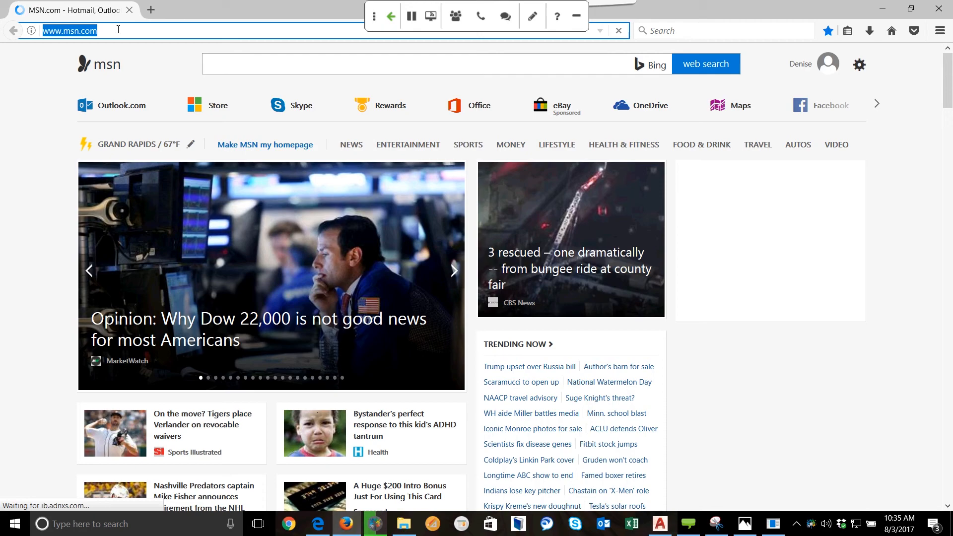
Step: On imagesplitter.net, upload the forest photo green-1072828_1280.jpg
type("imagesplitter.net")
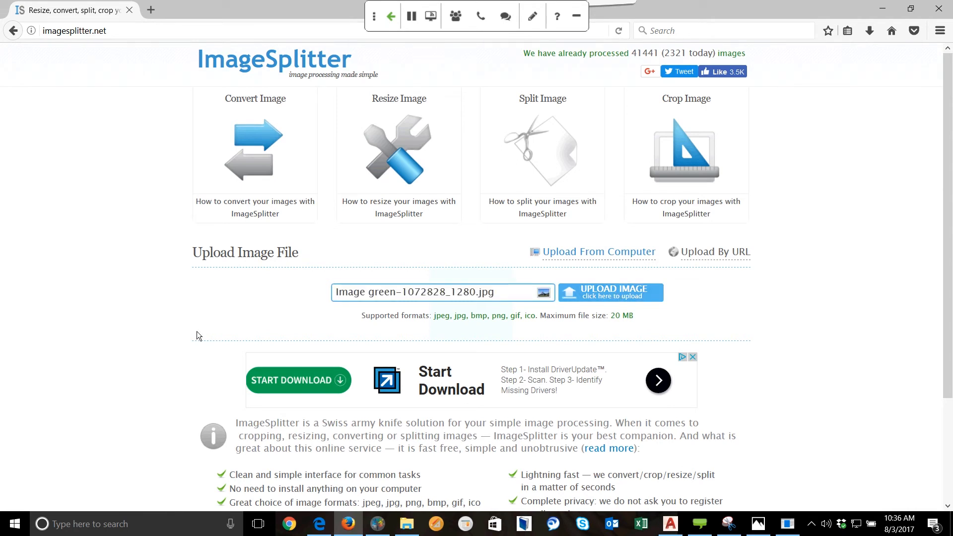
left_click(610, 292)
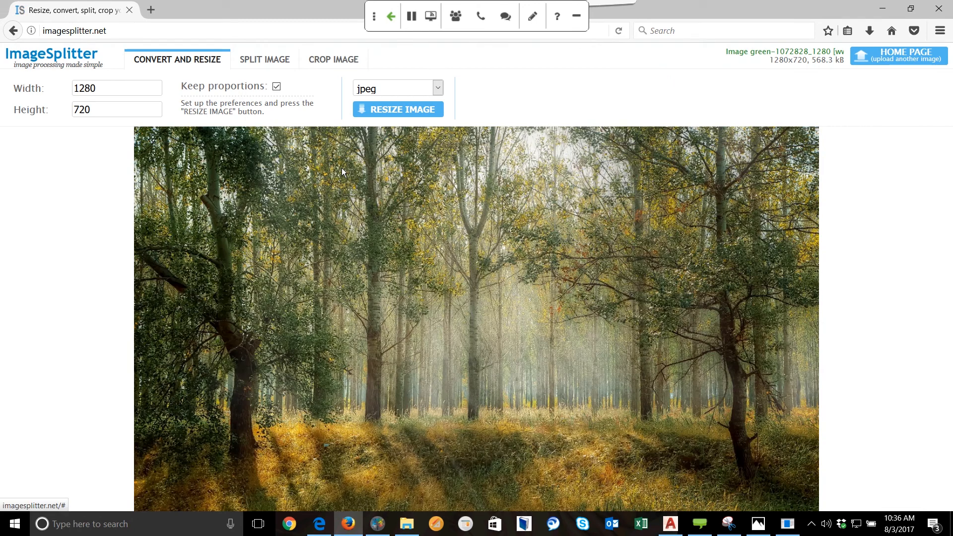
mouse_move(284, 78)
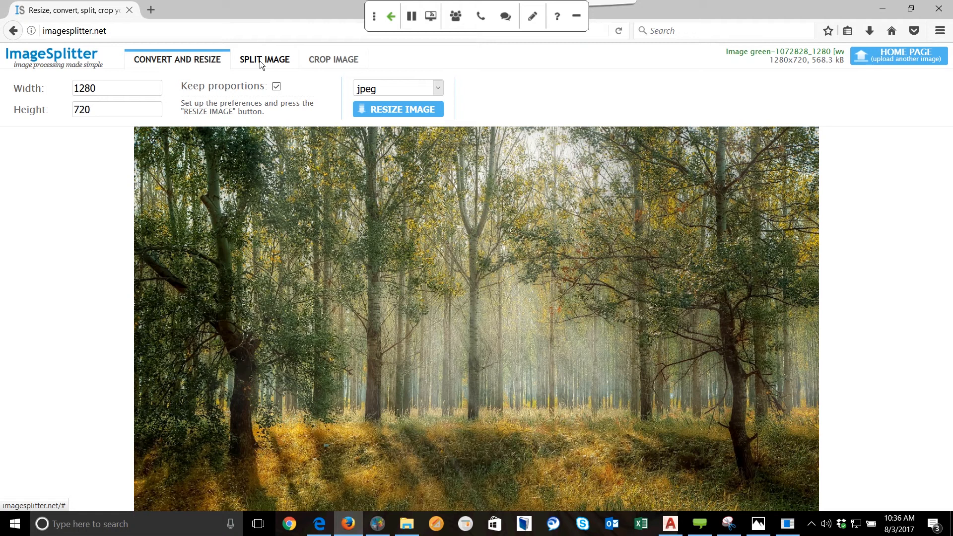
Step: Switch the uploaded forest photo to Split Image mode and scroll to its grid options
left_click(265, 59)
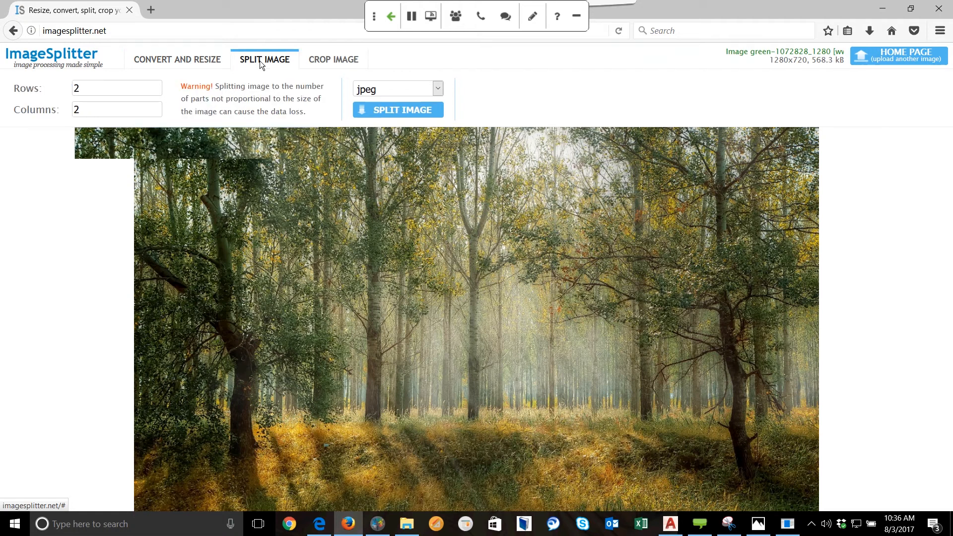
scroll("down", 3)
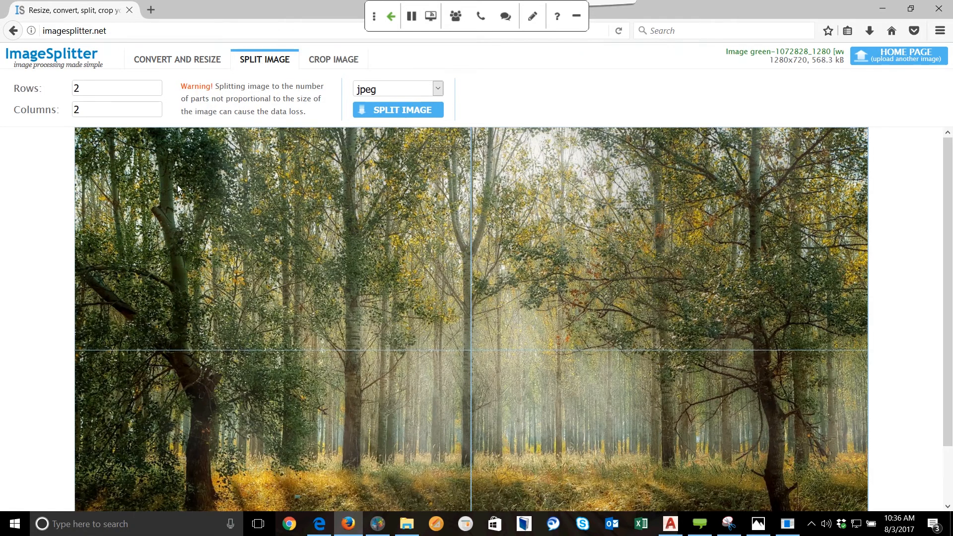
mouse_move(372, 406)
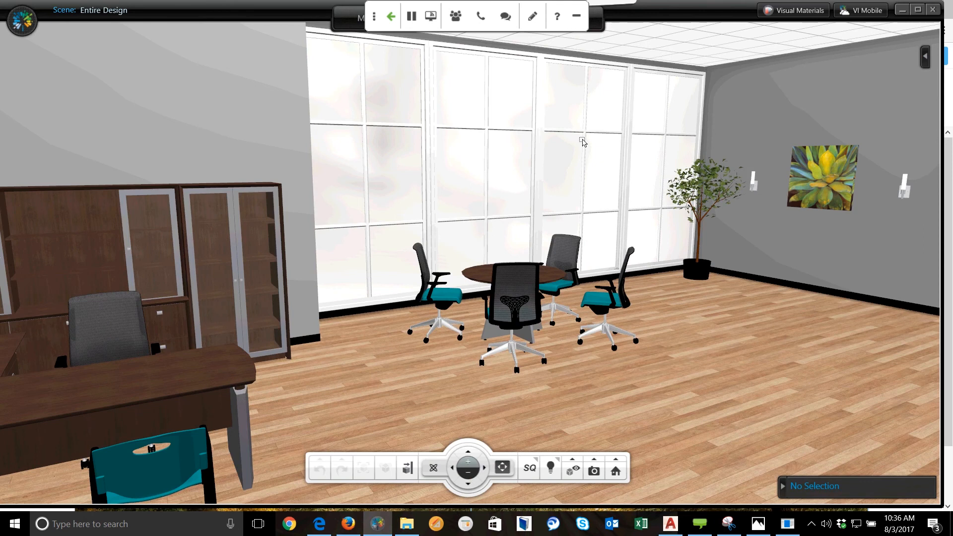
mouse_move(403, 187)
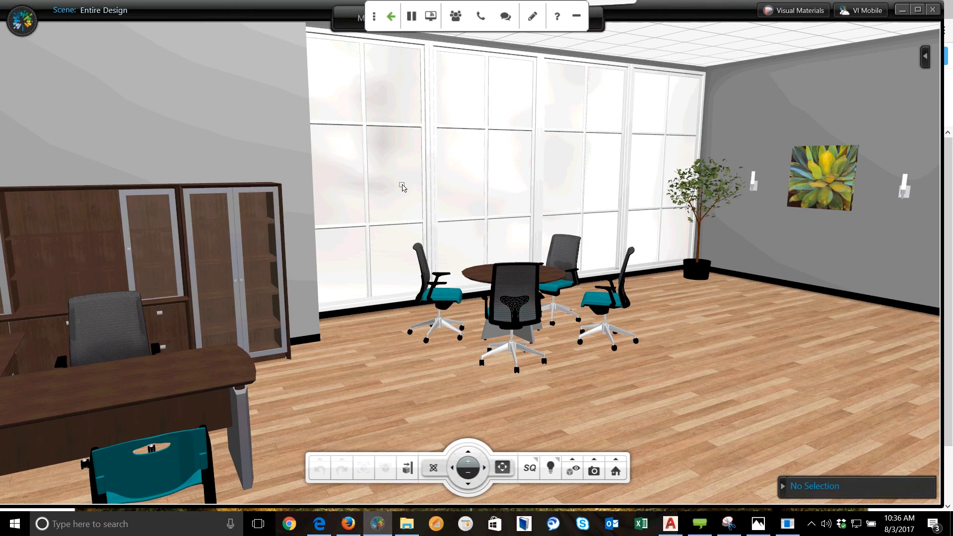
mouse_move(476, 290)
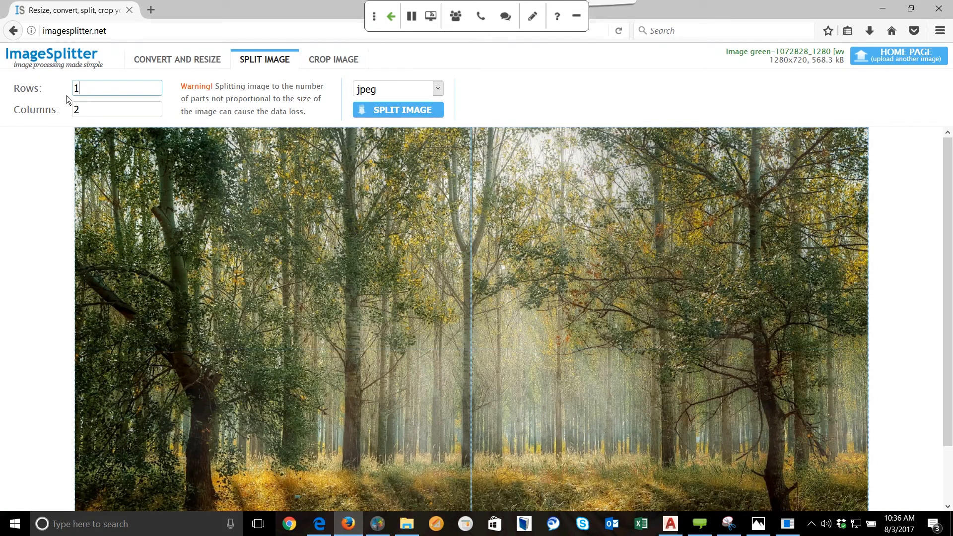
Step: Split the forest photo into 1 row by 4 columns and download the slices as a zip
type("4")
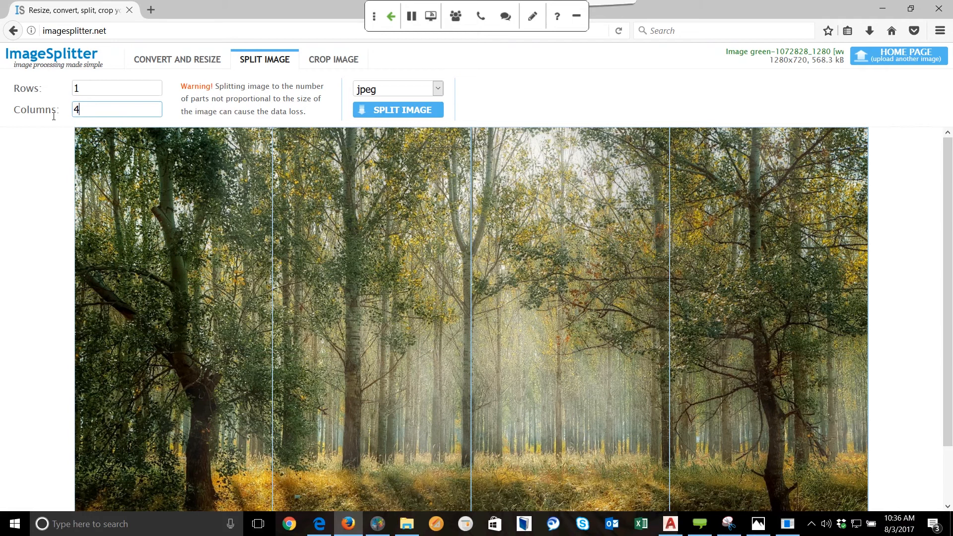
mouse_move(167, 180)
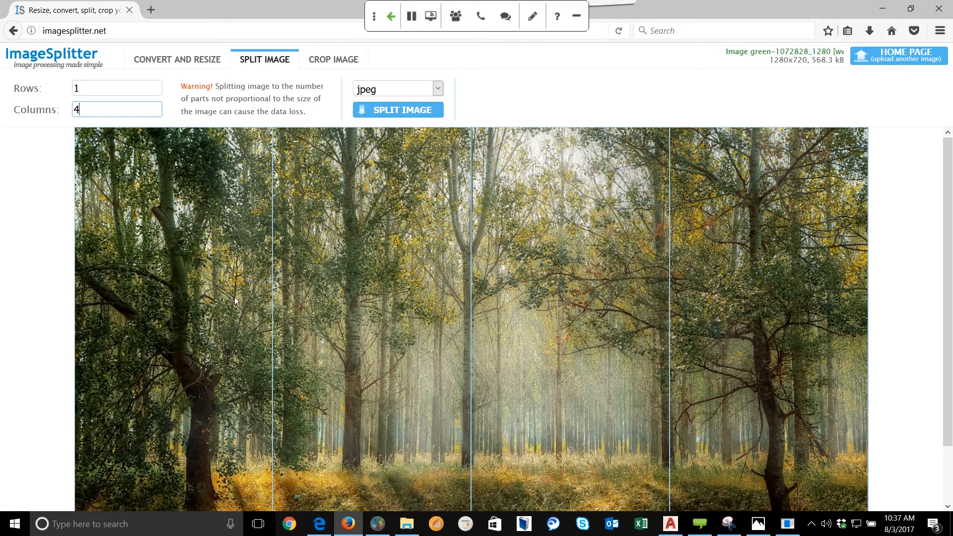
left_click(398, 110)
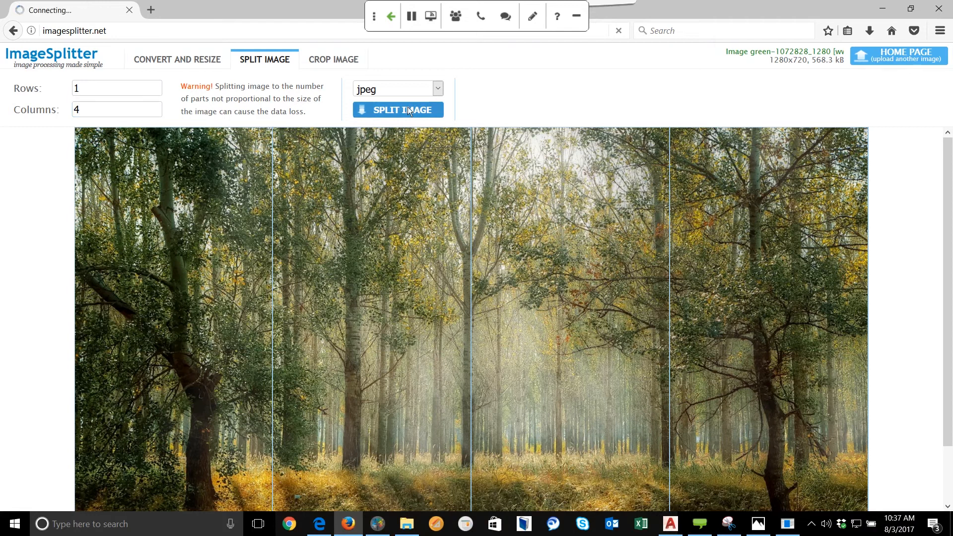
left_click(397, 110)
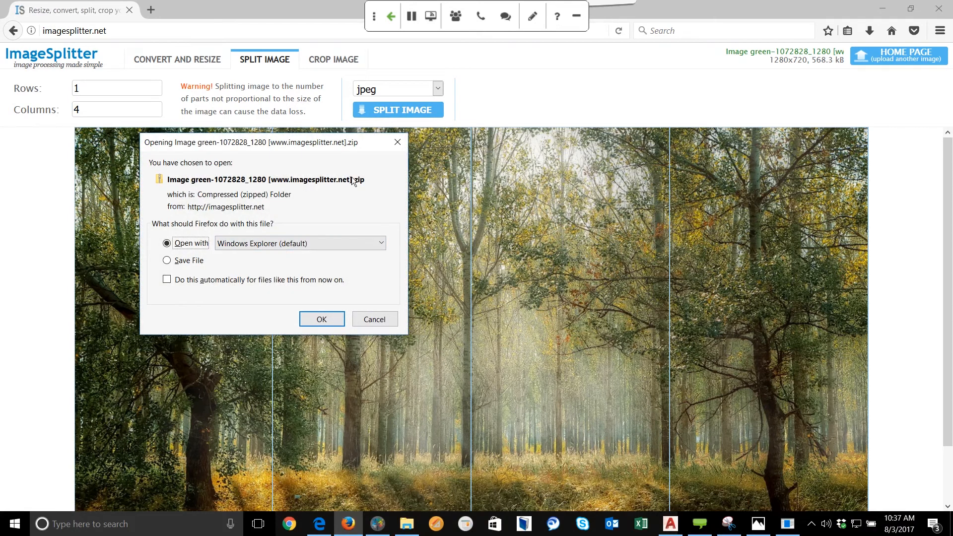
mouse_move(316, 205)
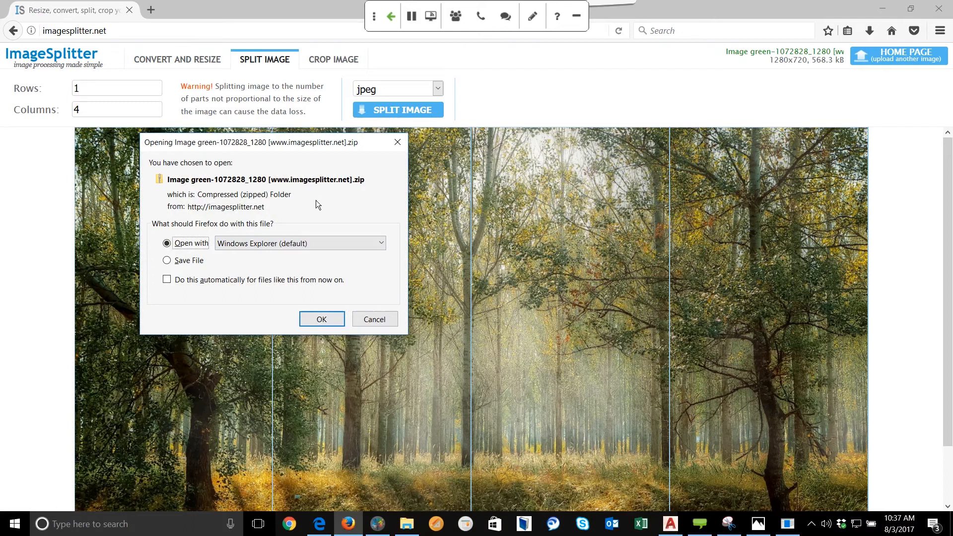
mouse_move(322, 319)
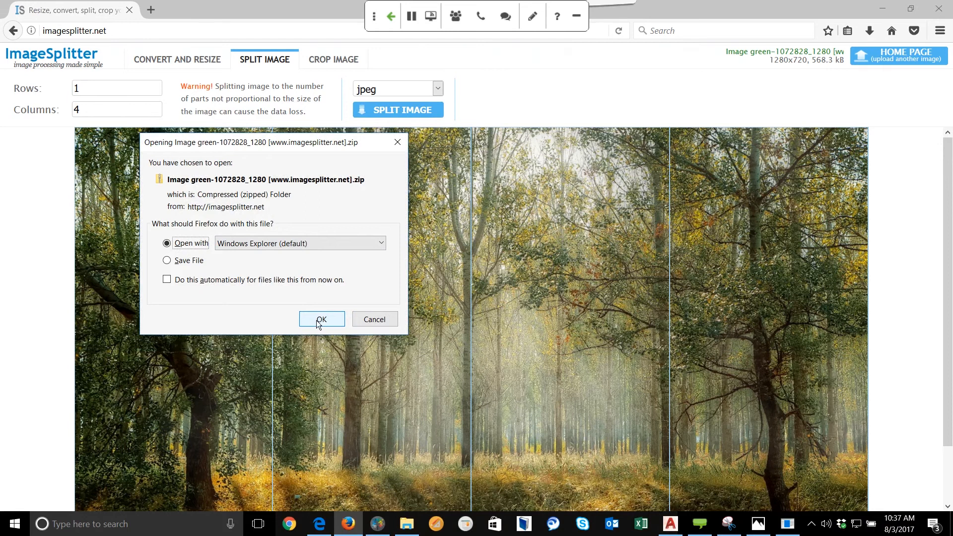
Step: Open the downloaded zip and extract its four slice JPEGs to the Desktop
left_click(322, 319)
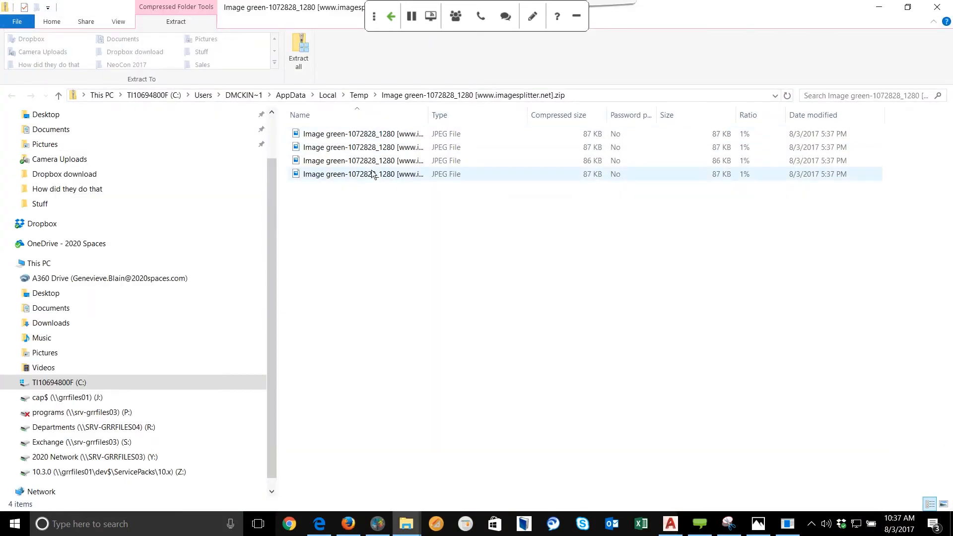
mouse_move(377, 184)
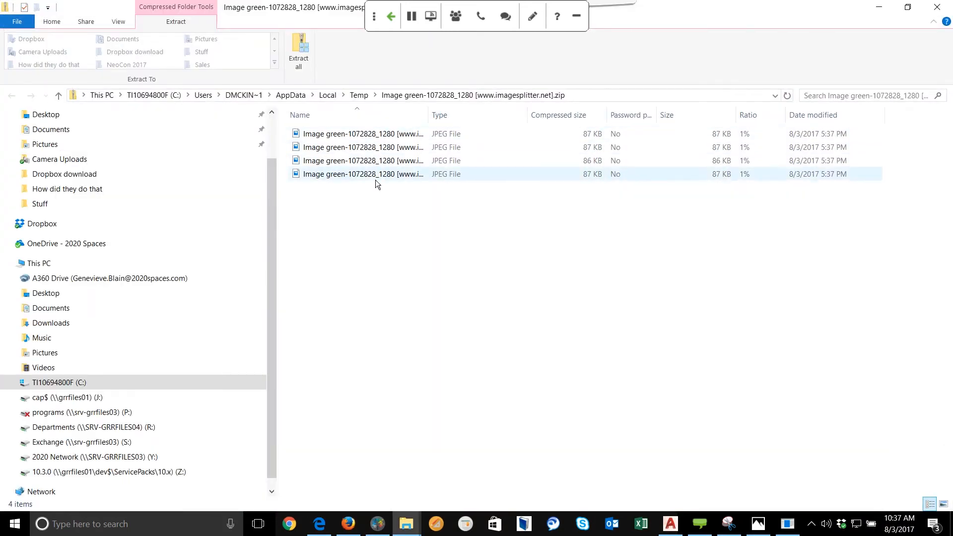
left_click(363, 133)
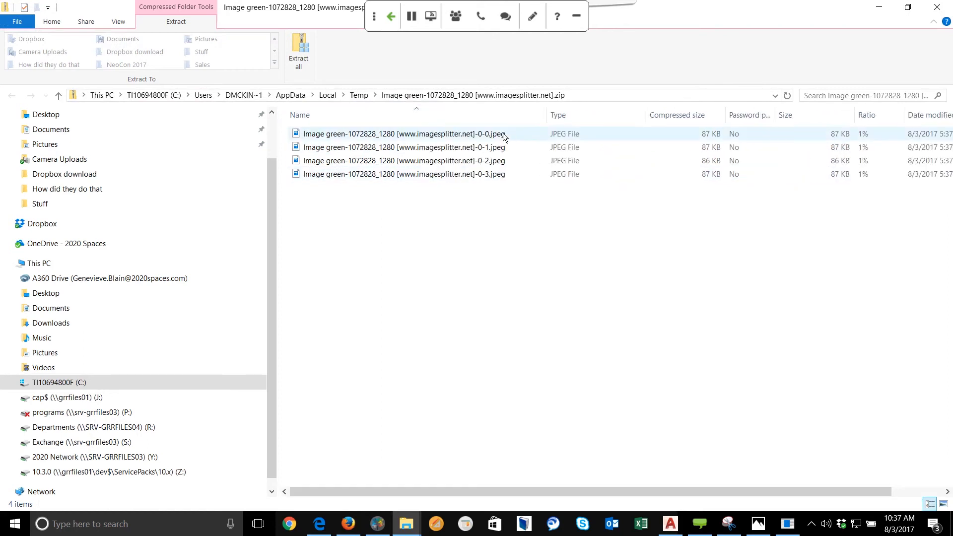
mouse_move(477, 140)
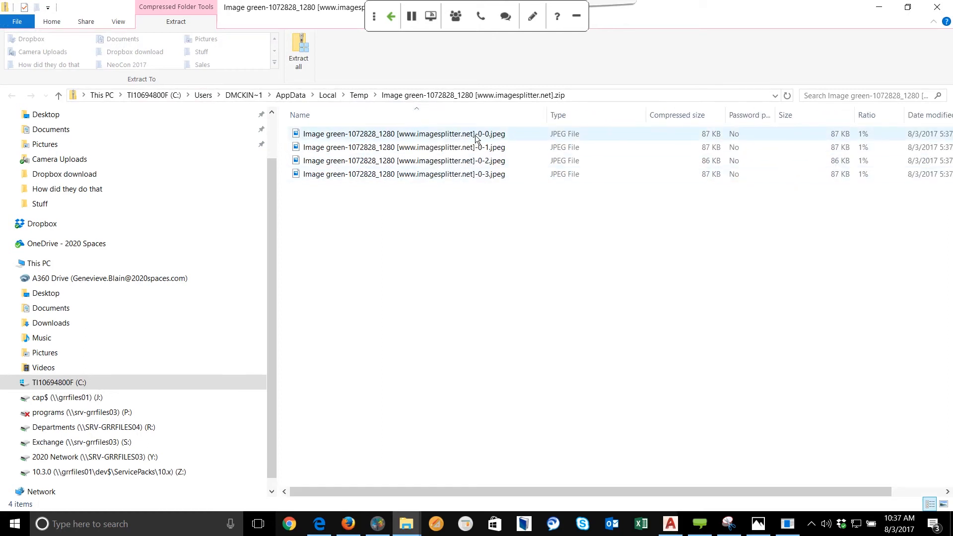
left_click(298, 53)
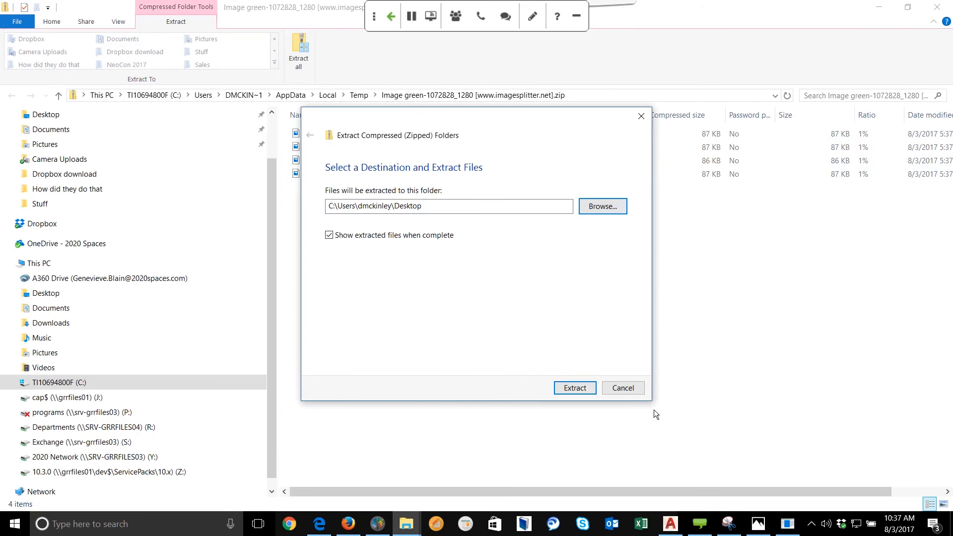
mouse_move(602, 206)
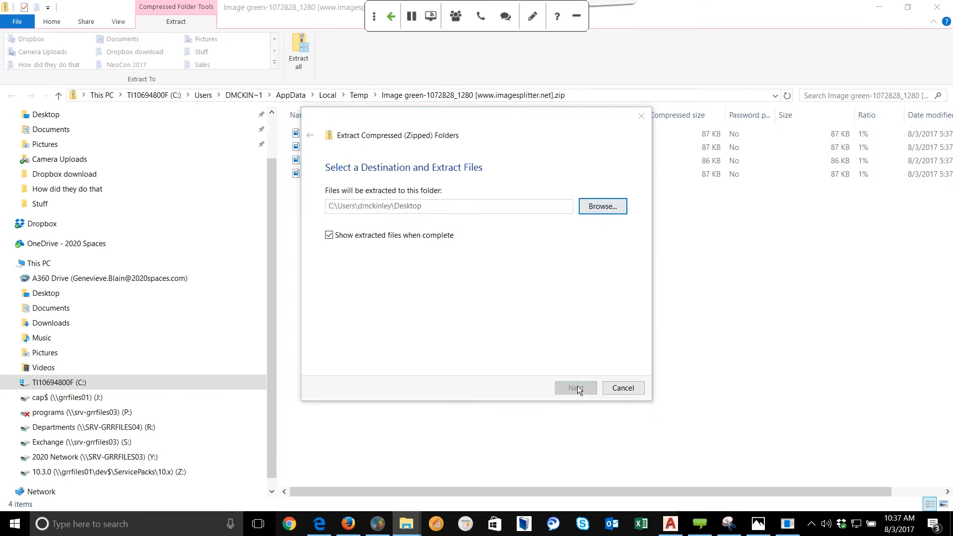
left_click(575, 388)
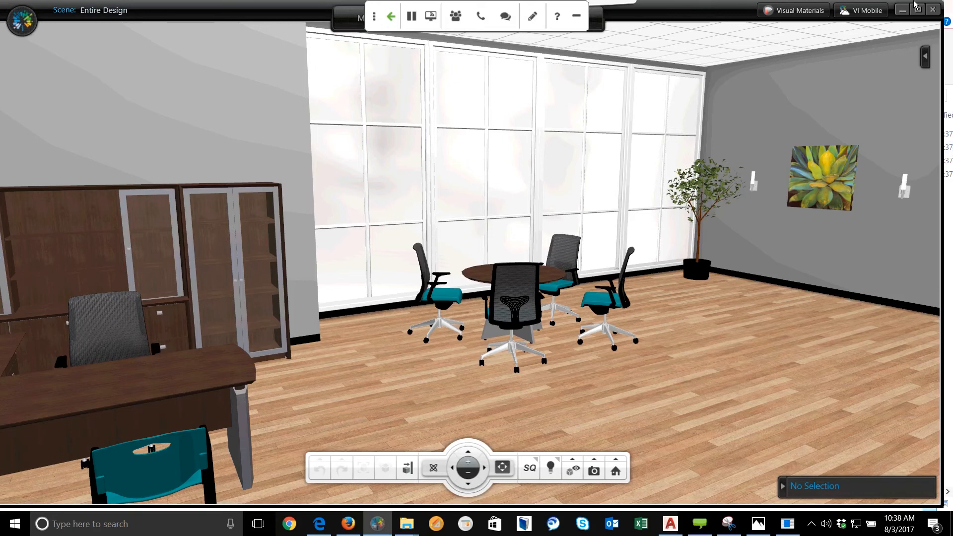
mouse_move(799, 11)
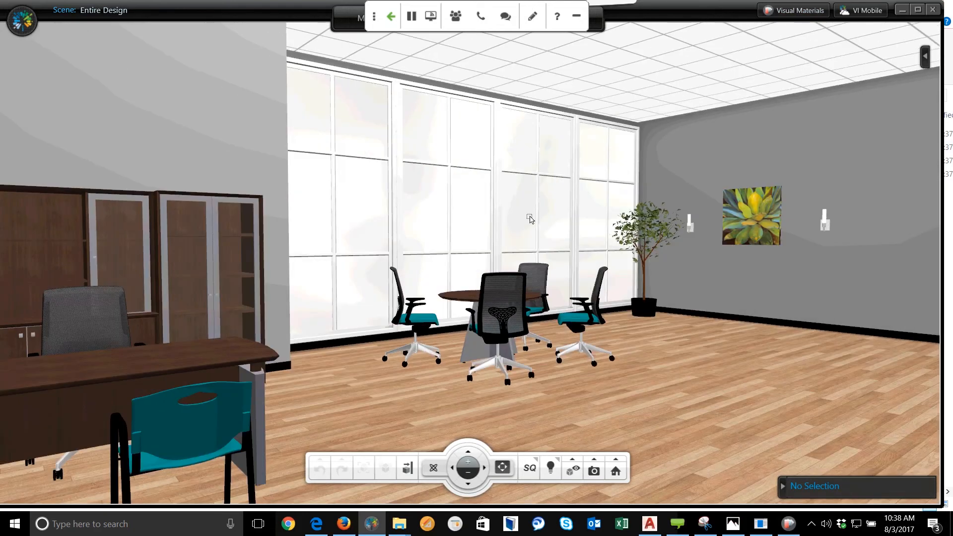
mouse_move(460, 38)
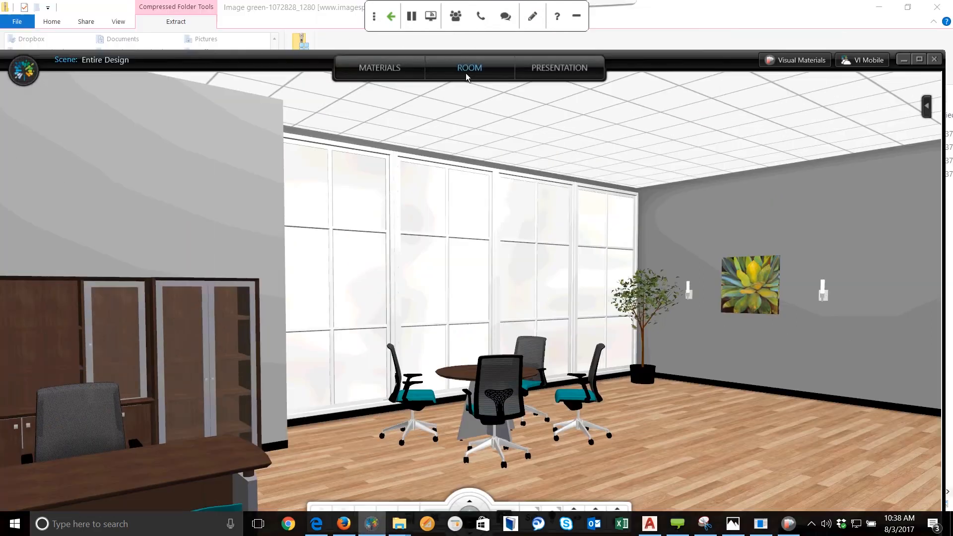
Step: Choose ROOM from the top menu in 2020 Visual Impression
left_click(469, 67)
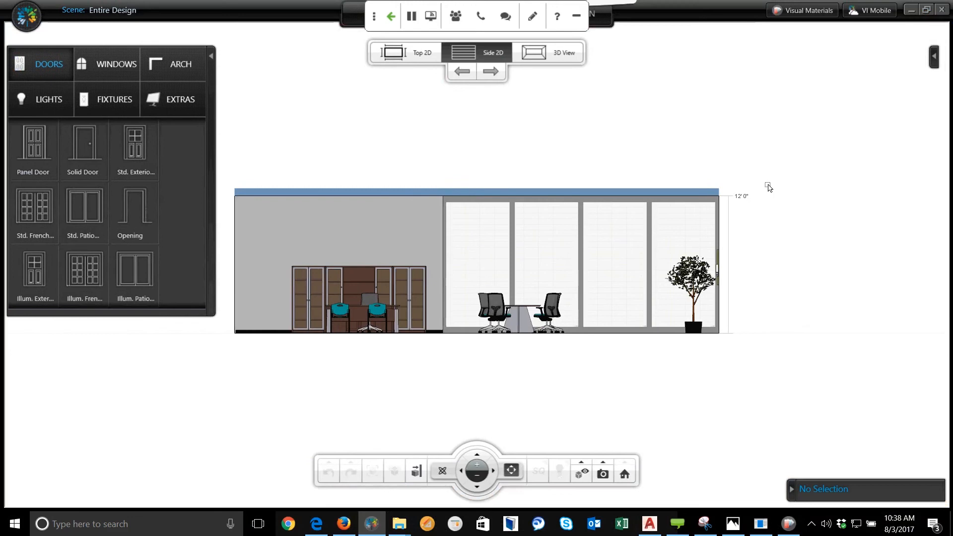
mouse_move(642, 254)
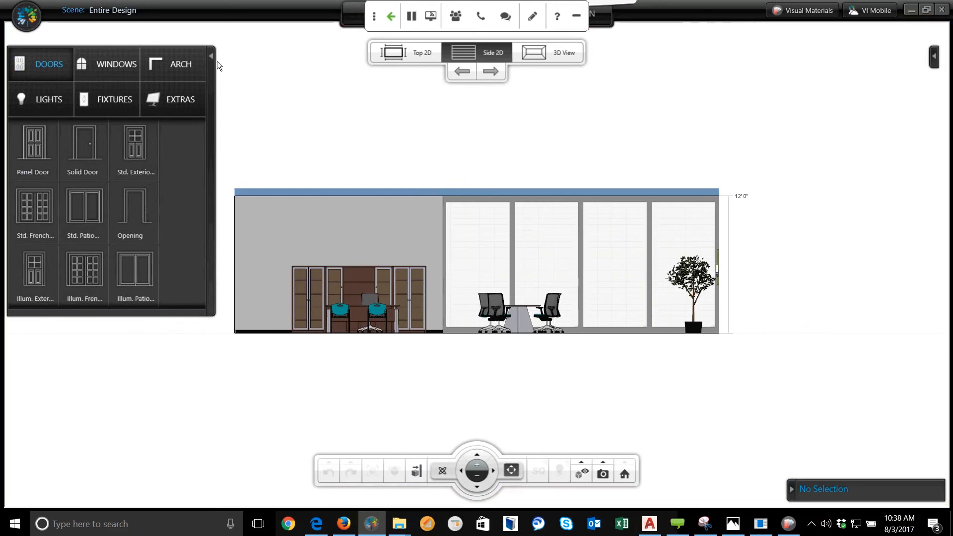
Step: Collapse the Doors/Windows catalog panel beside the glass wall elevation
left_click(477, 262)
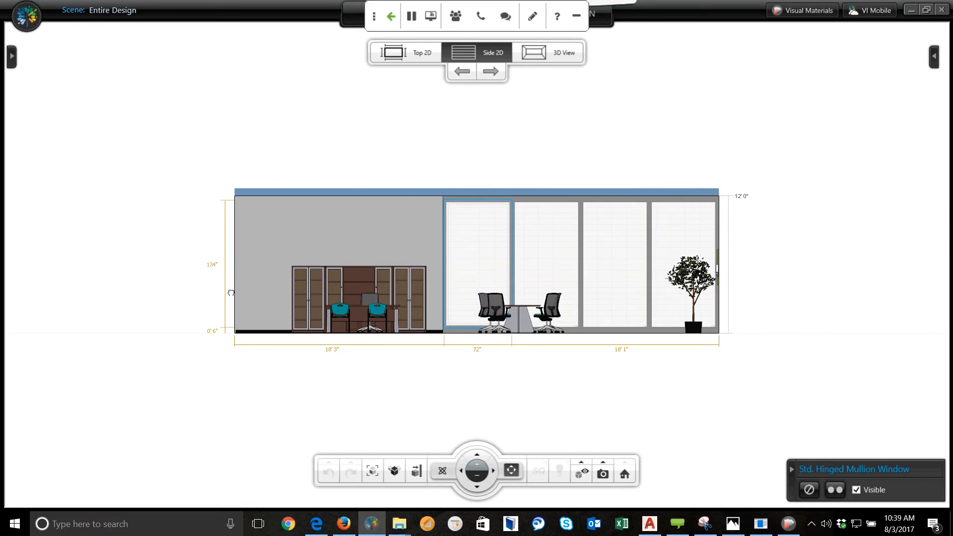
mouse_move(306, 321)
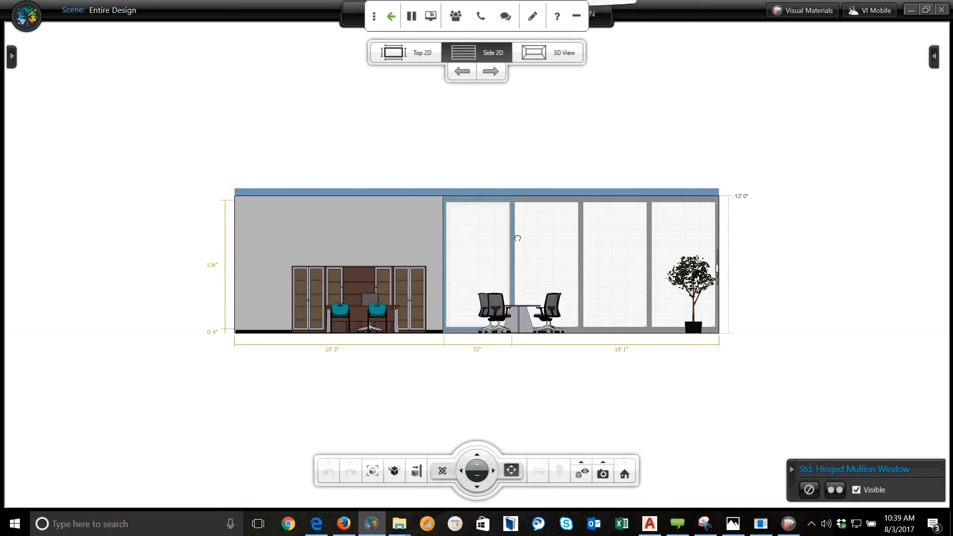
mouse_move(480, 354)
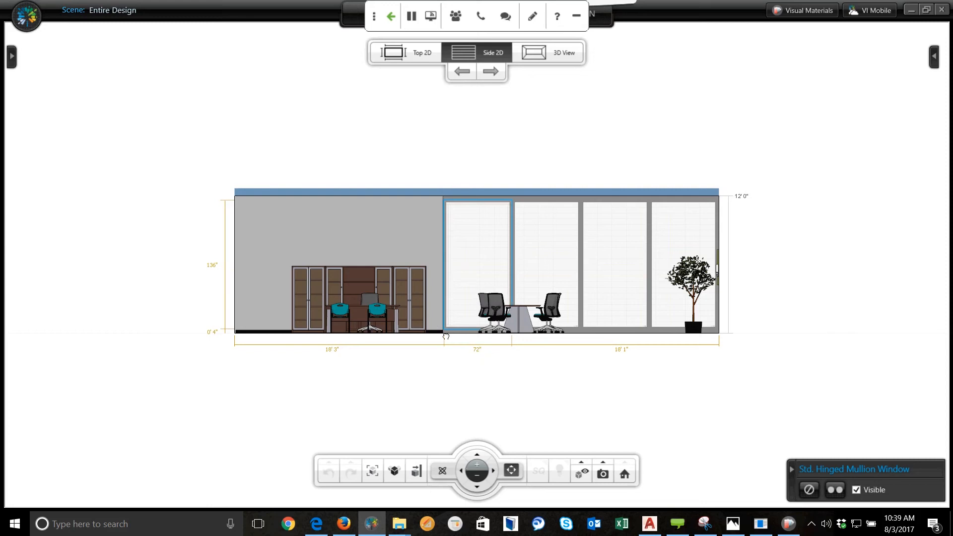
mouse_move(482, 355)
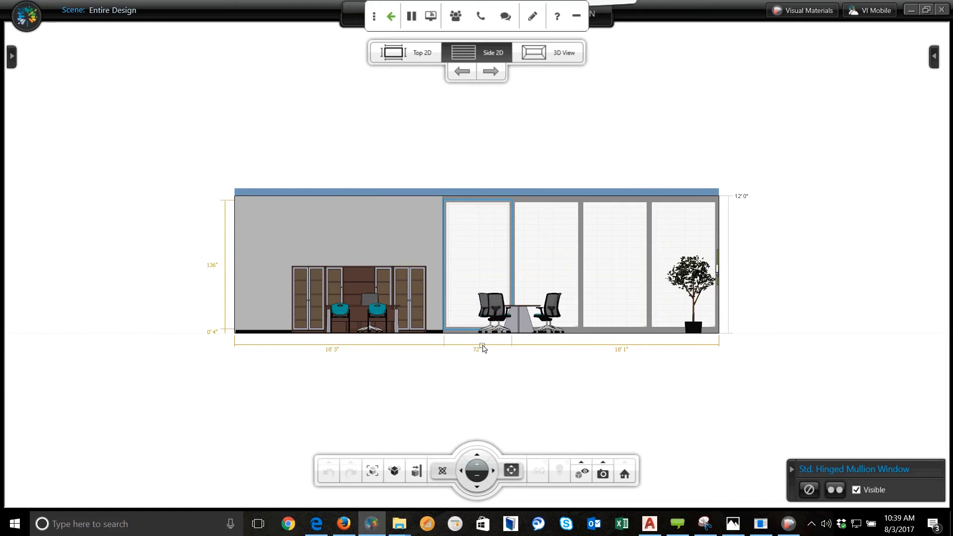
mouse_move(890, 453)
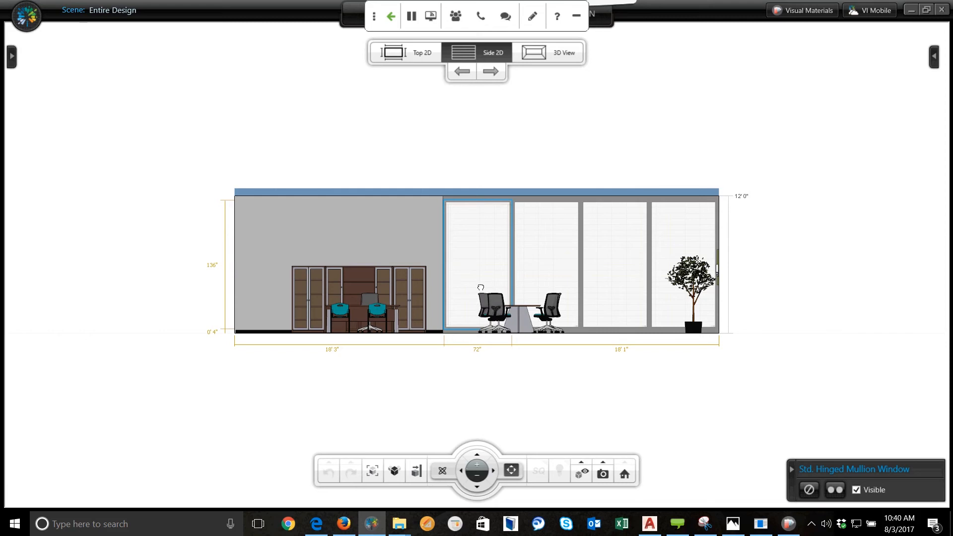
mouse_move(590, 144)
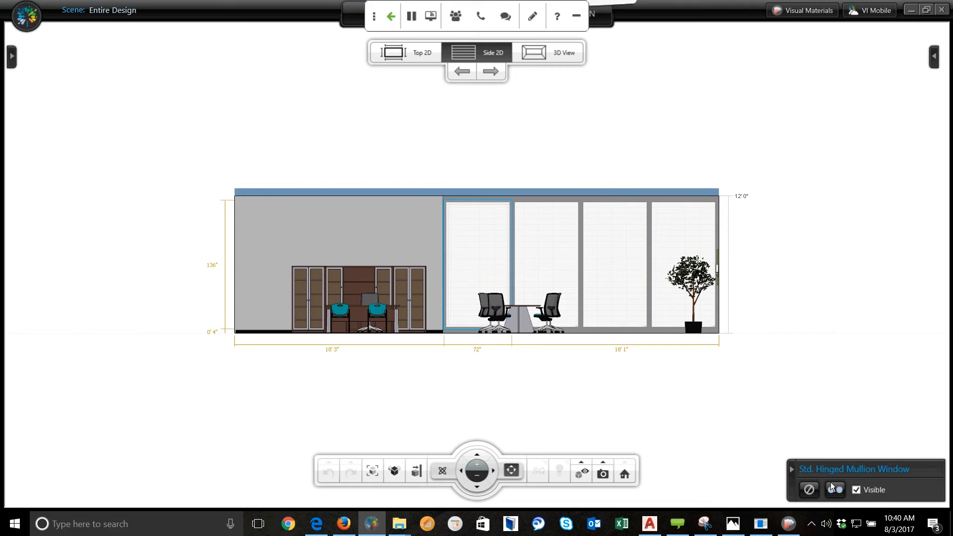
mouse_move(834, 490)
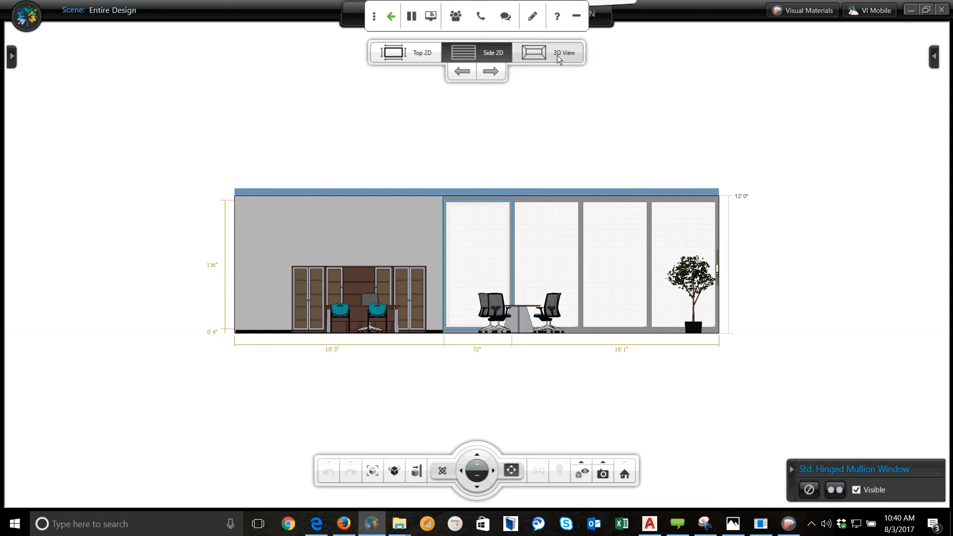
Step: Go from the side elevation back to the 3D office rendering
left_click(804, 11)
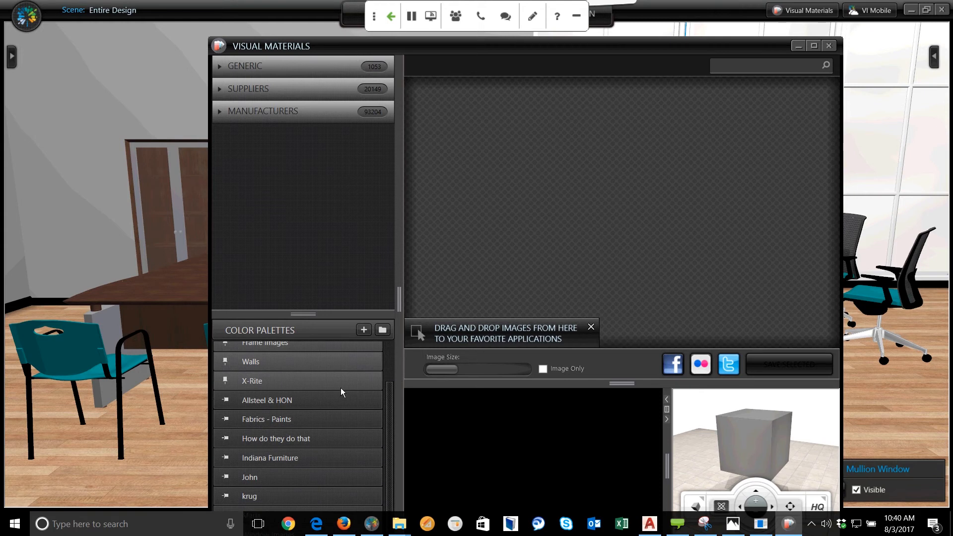
Step: Show the 'How do they do that' palette and start Add User Material
left_click(274, 439)
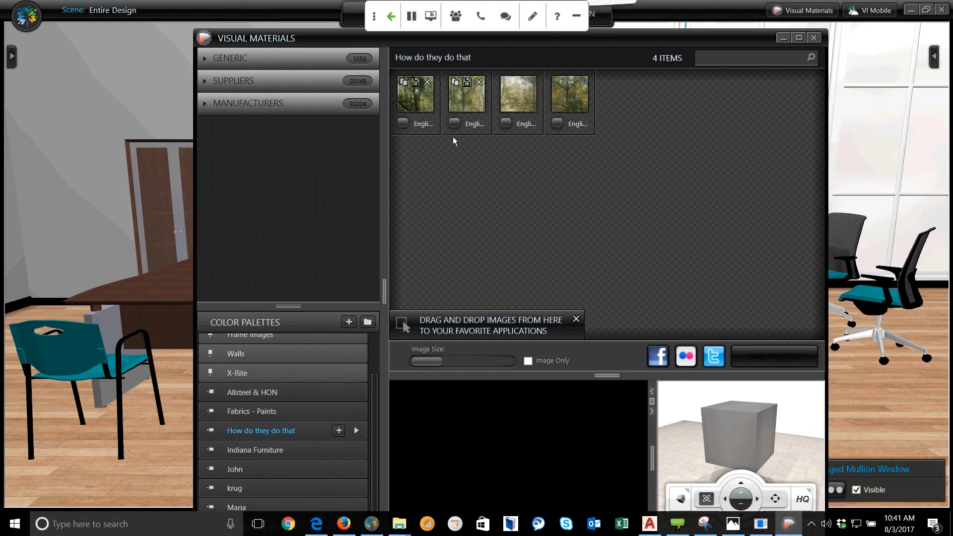
mouse_move(420, 108)
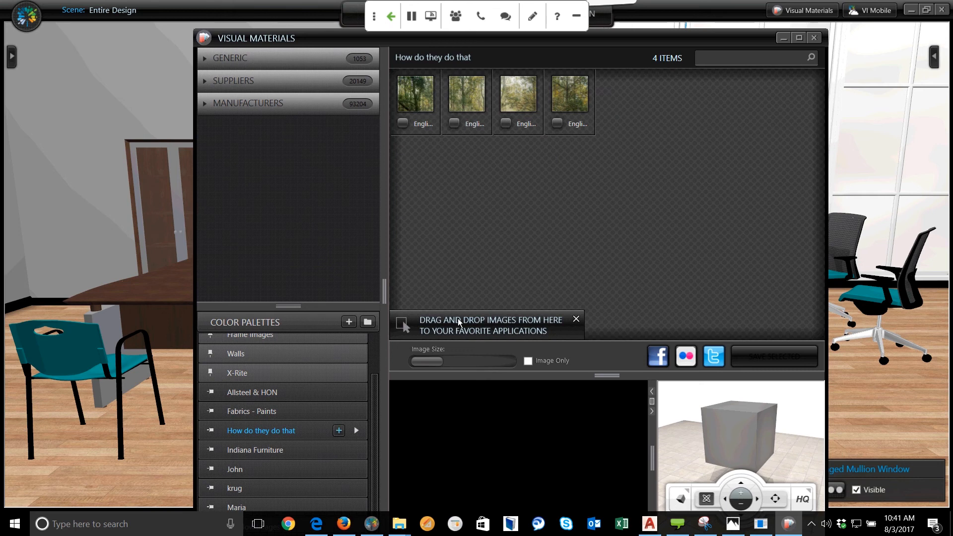
left_click(339, 430)
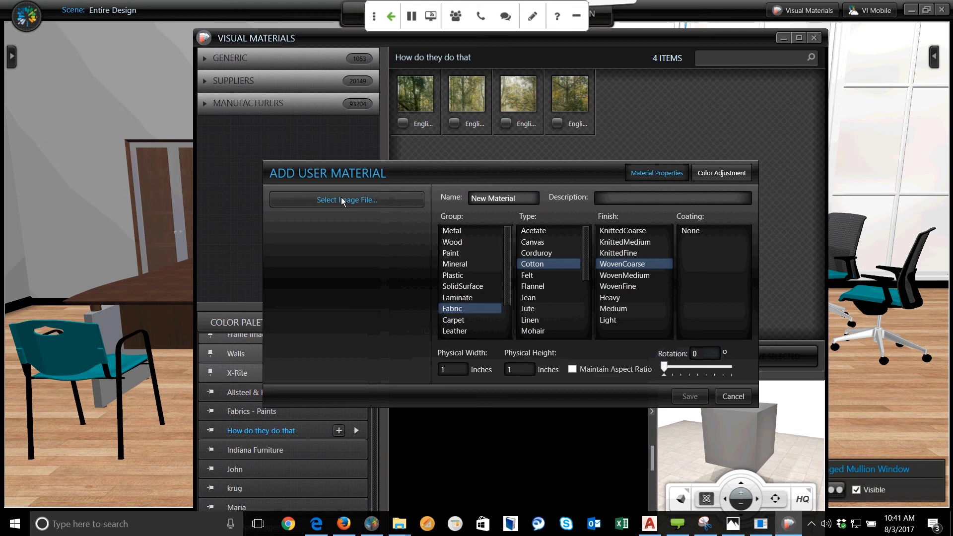
Step: Choose the forest image, set group Miscellaneous and type Background, and begin entering width
left_click(346, 199)
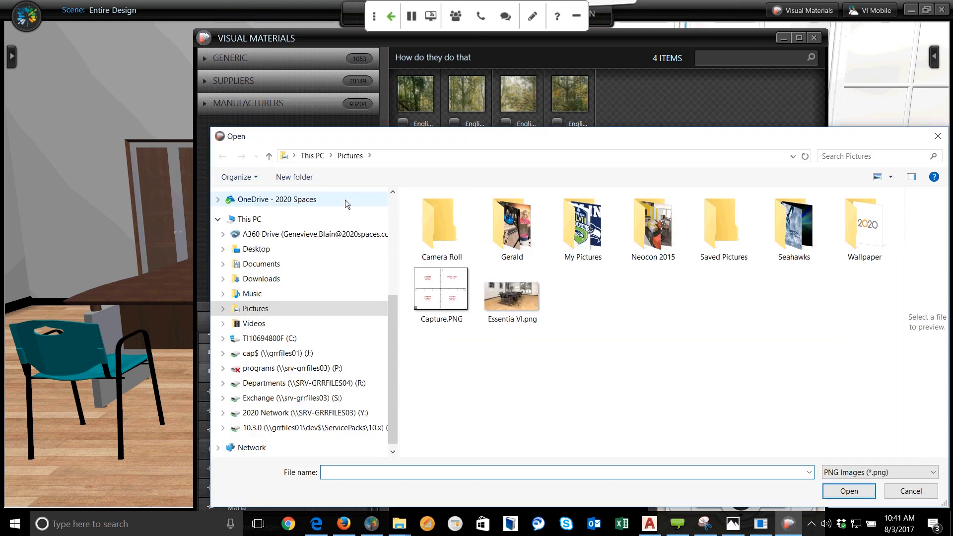
mouse_move(281, 249)
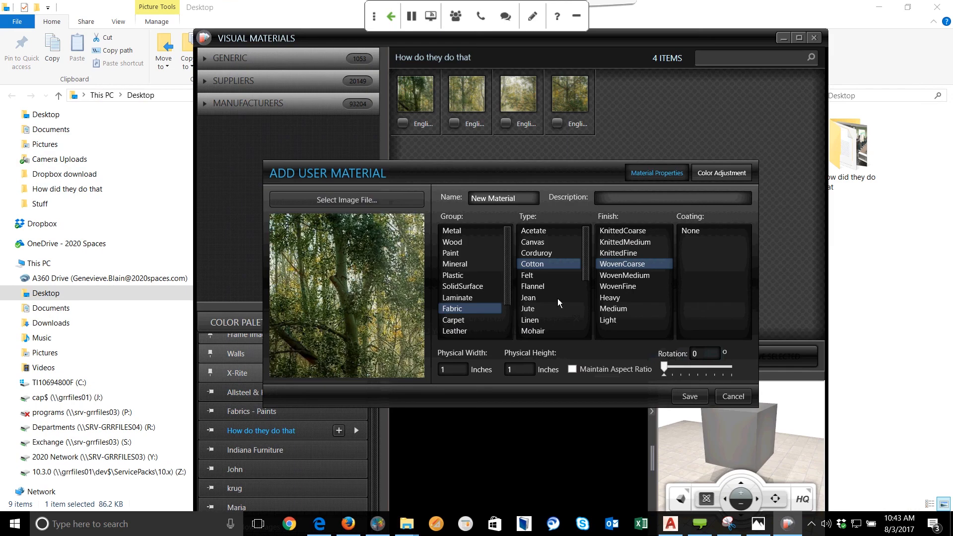
mouse_move(358, 306)
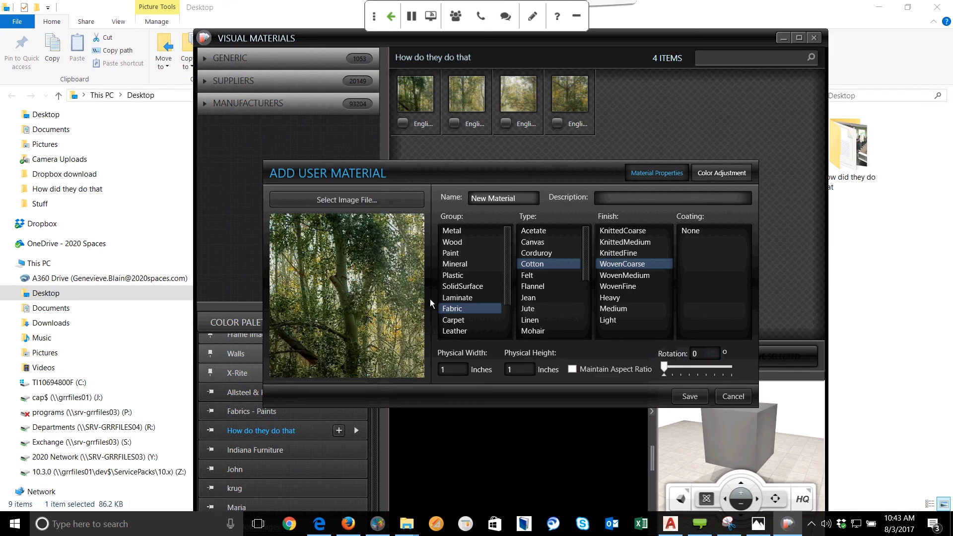
mouse_move(508, 282)
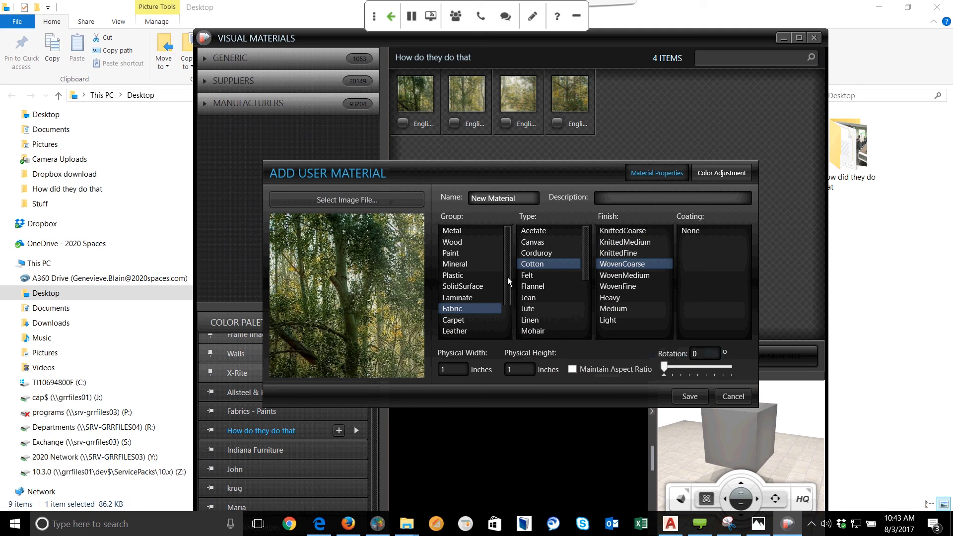
scroll("down", 3)
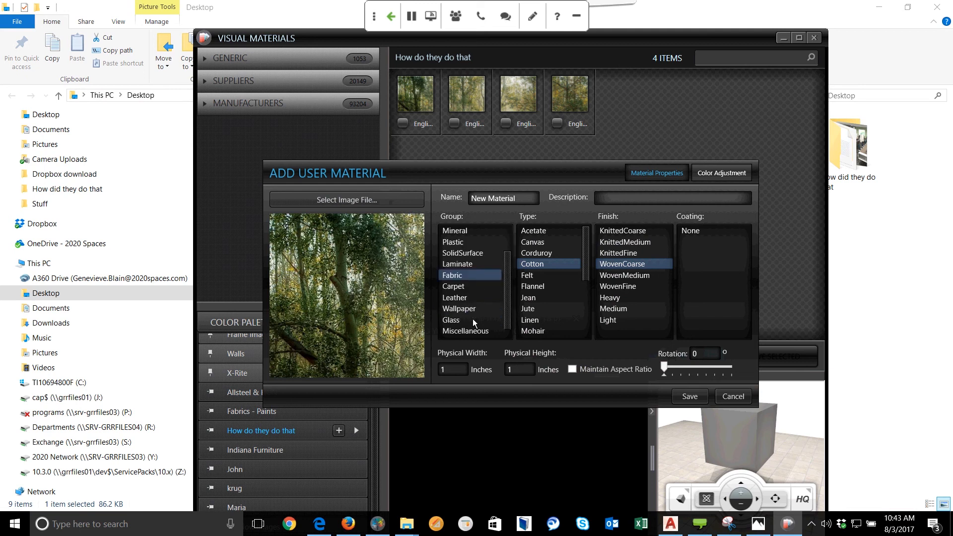
mouse_move(468, 337)
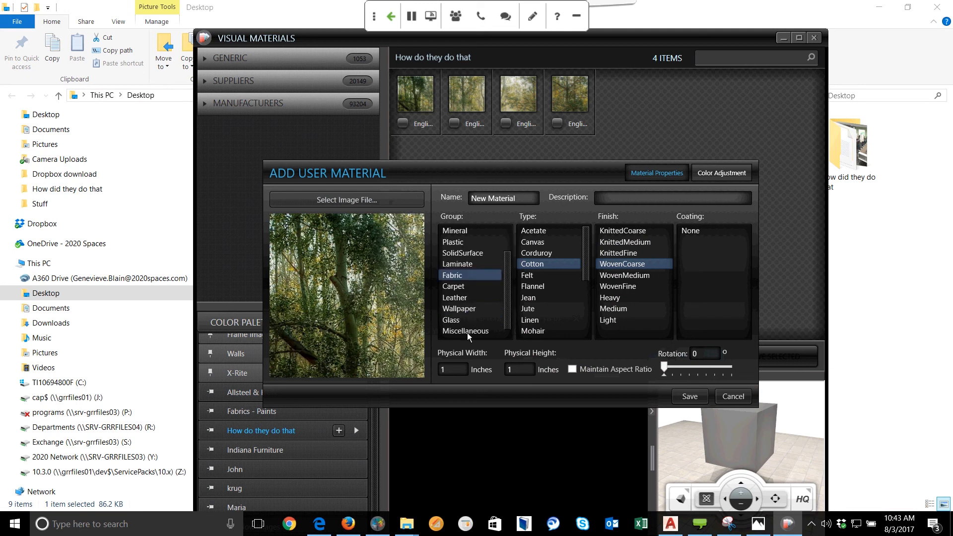
mouse_move(463, 311)
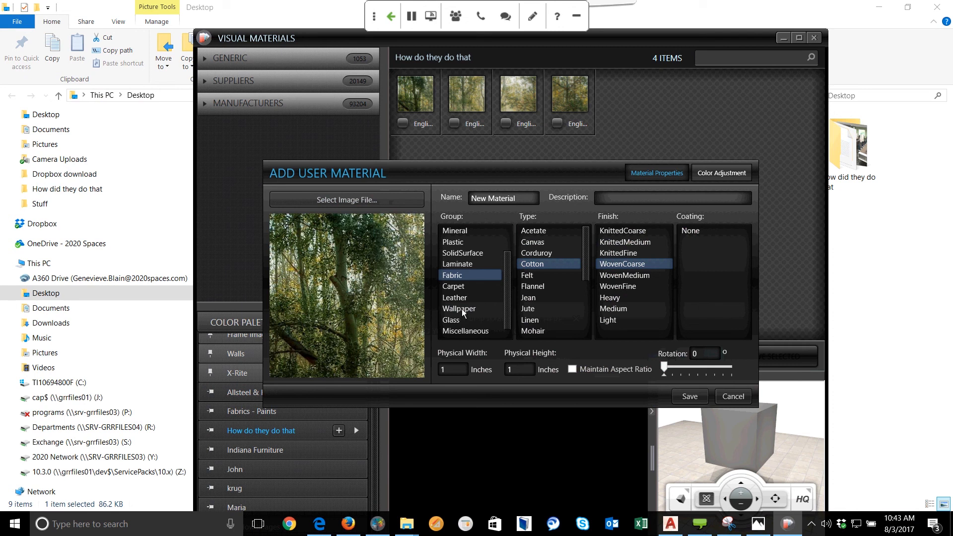
left_click(466, 331)
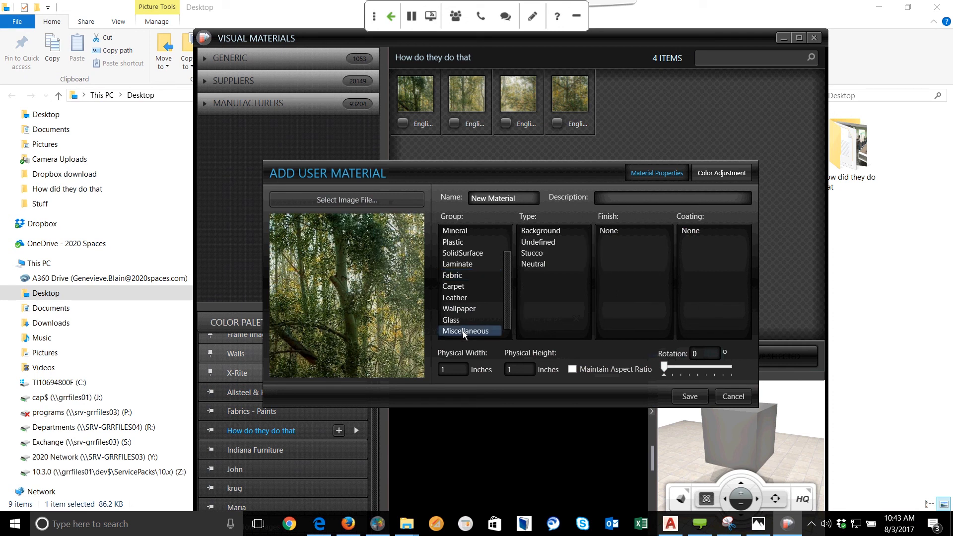
left_click(539, 230)
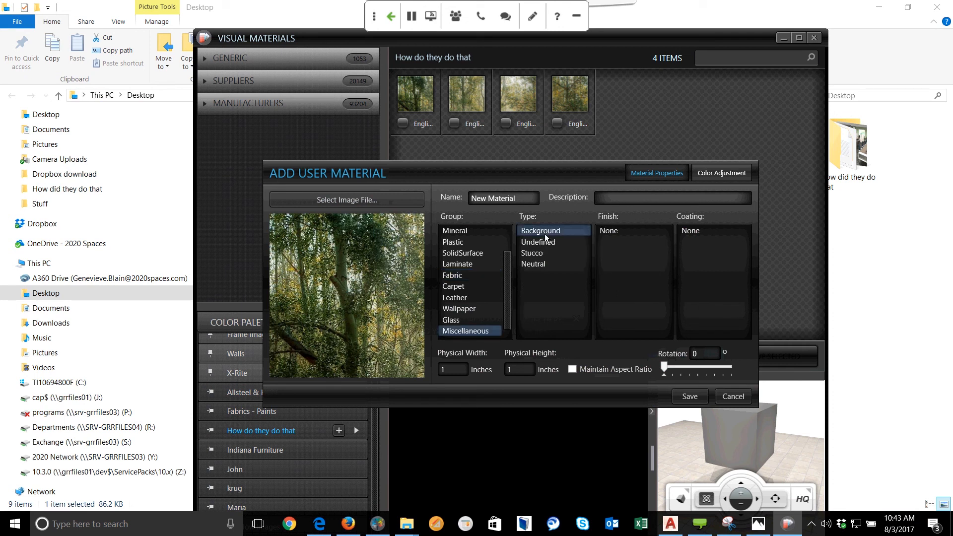
left_click(452, 369)
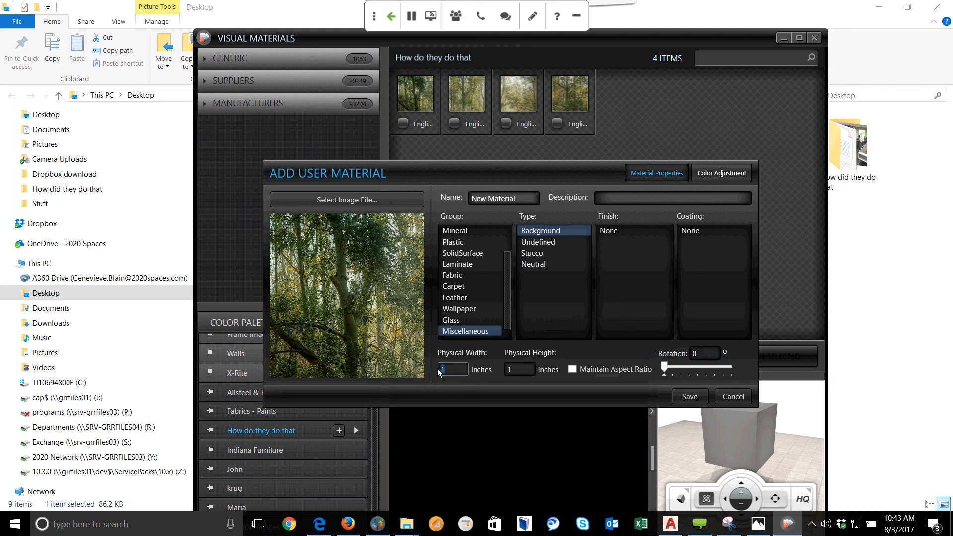
mouse_move(485, 371)
type("Image 5")
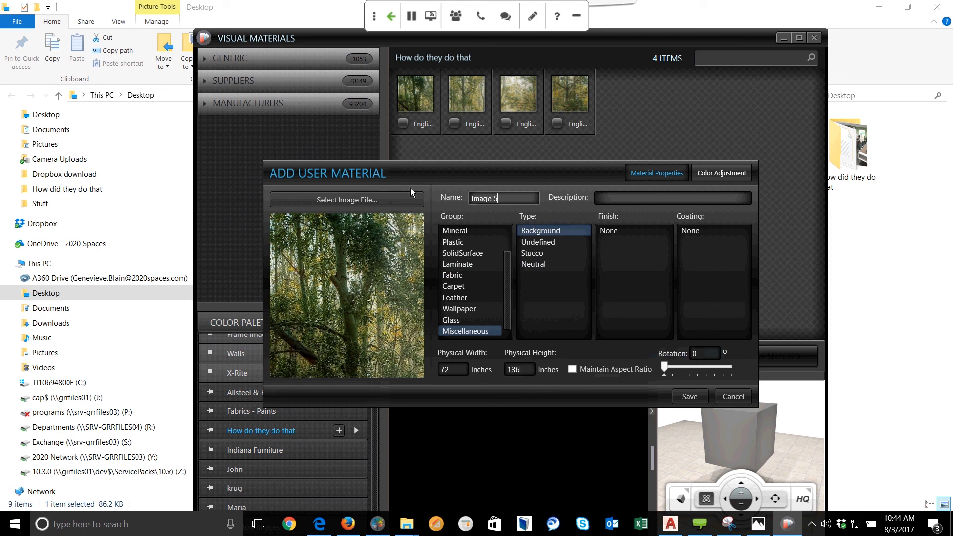
mouse_move(679, 396)
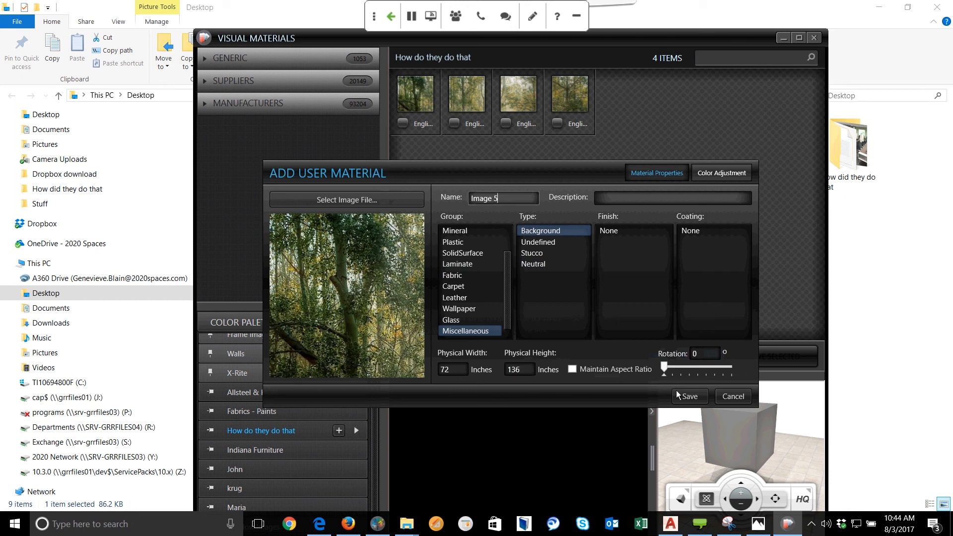
Step: Save the forest material as Image 5 and bring up the window's material options
left_click(688, 396)
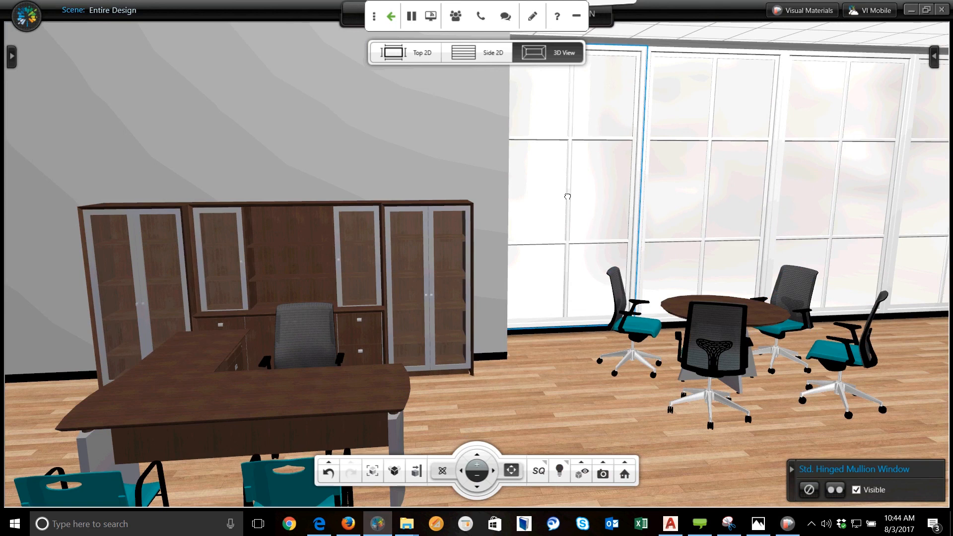
left_click(11, 56)
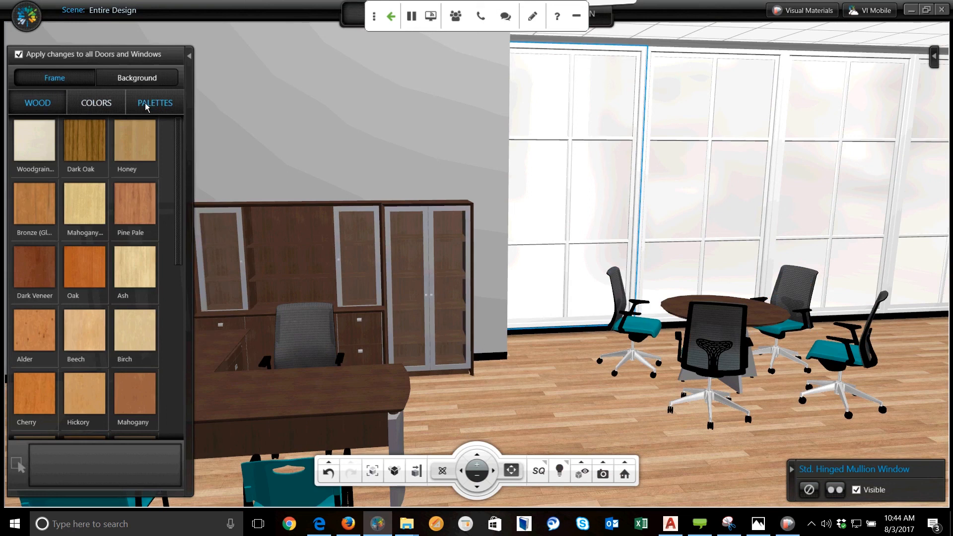
Step: Expand the 'How do they do that' palette and turn off Apply changes to all Doors and Windows
left_click(154, 102)
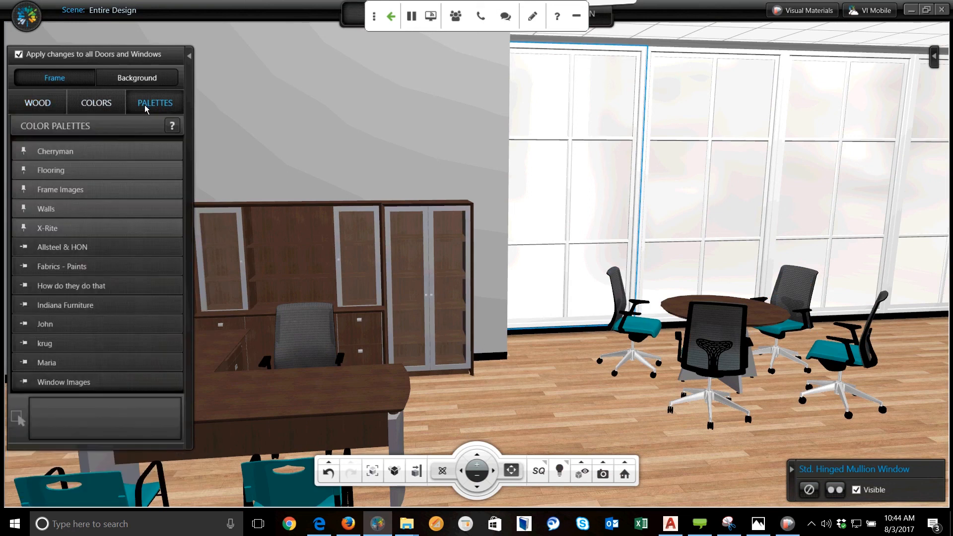
mouse_move(157, 99)
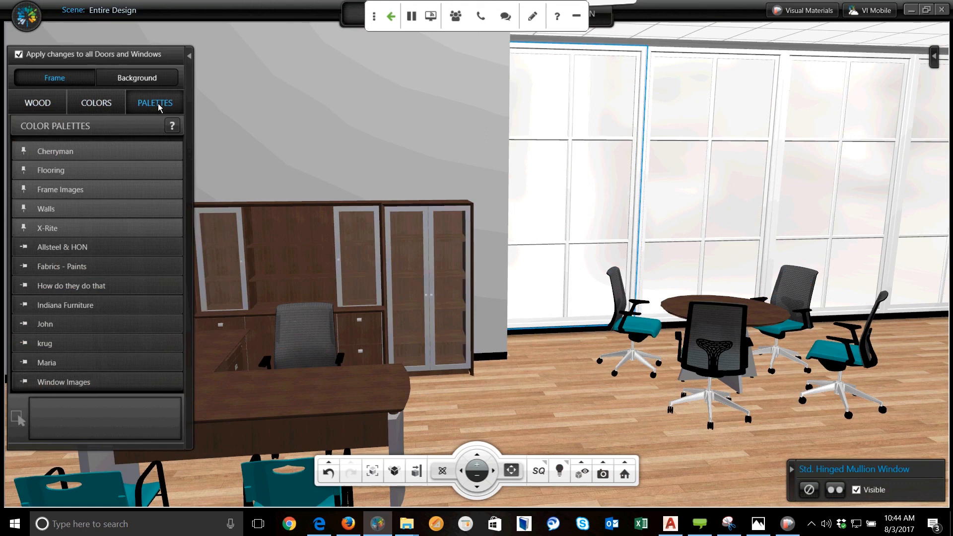
left_click(71, 286)
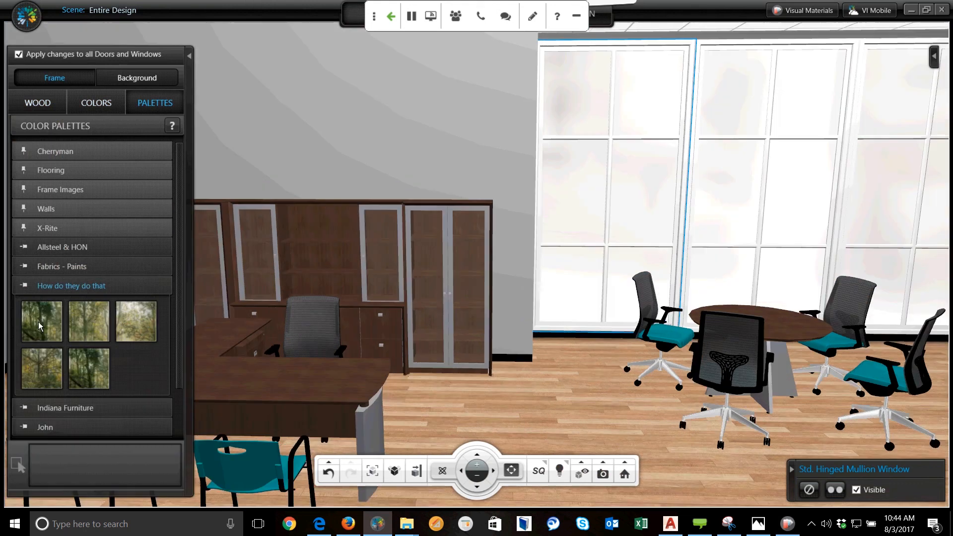
mouse_move(52, 310)
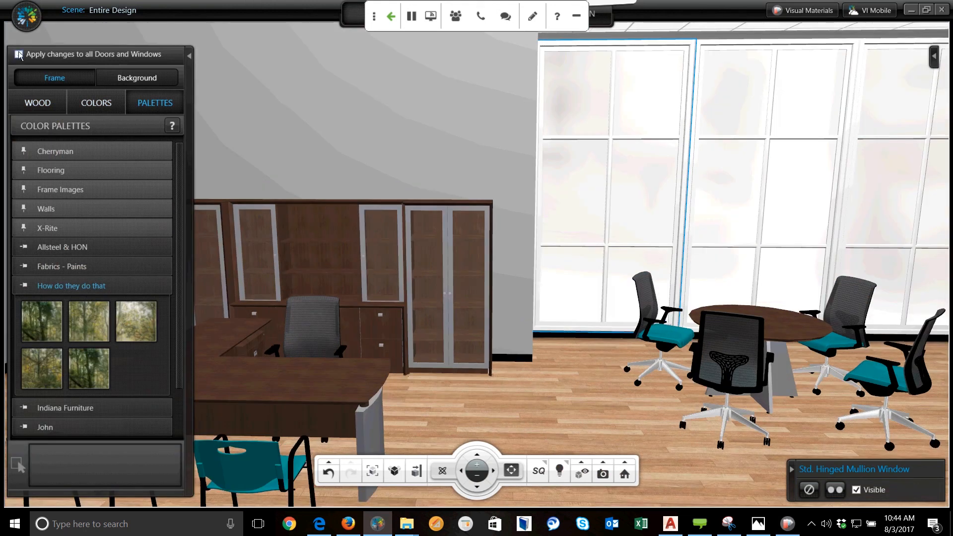
left_click(19, 54)
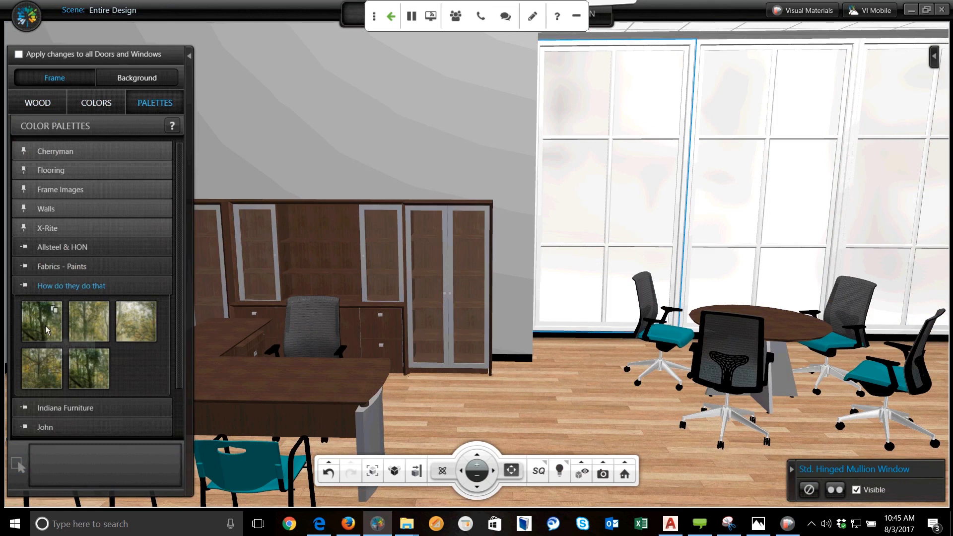
mouse_move(40, 313)
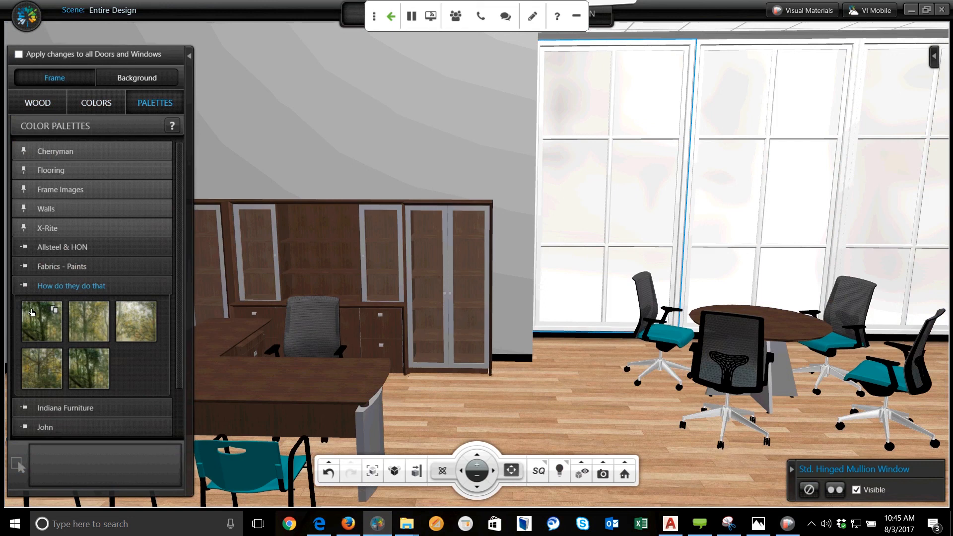
mouse_move(38, 328)
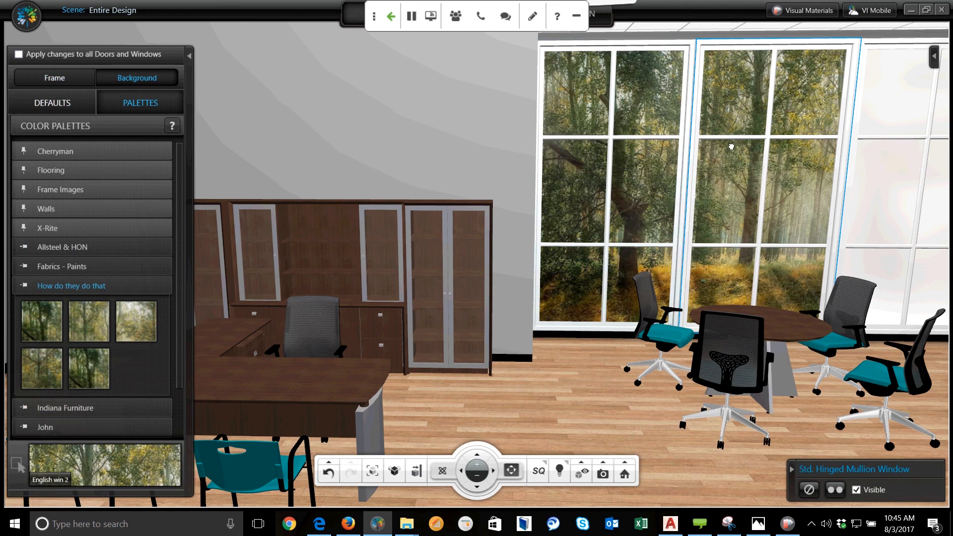
Step: Apply the third forest slice to the next window and bring the blank window into view
left_click(135, 321)
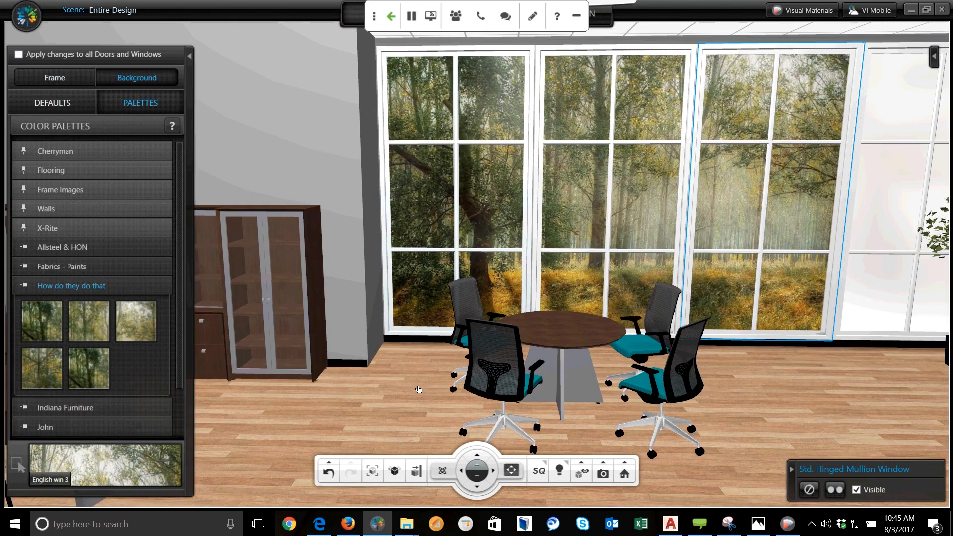
left_click(41, 369)
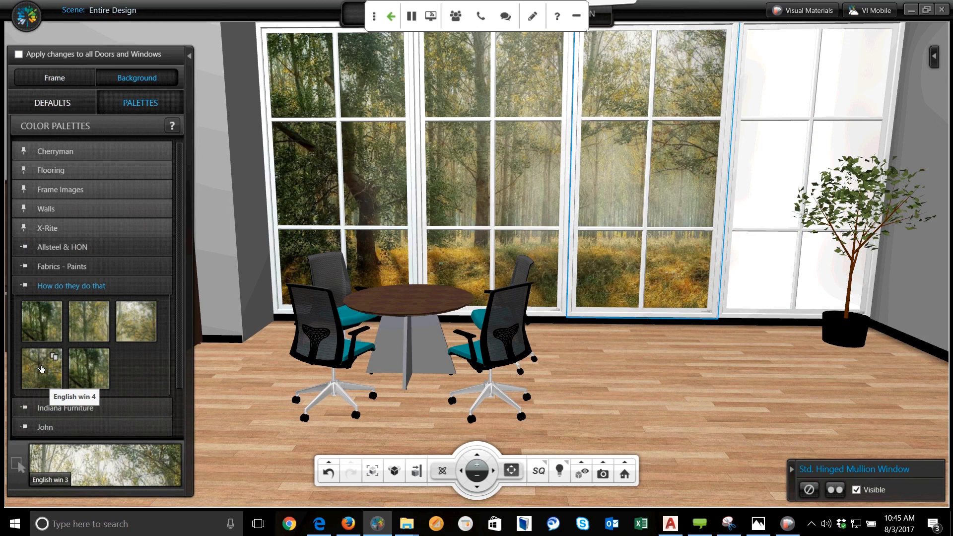
mouse_move(41, 321)
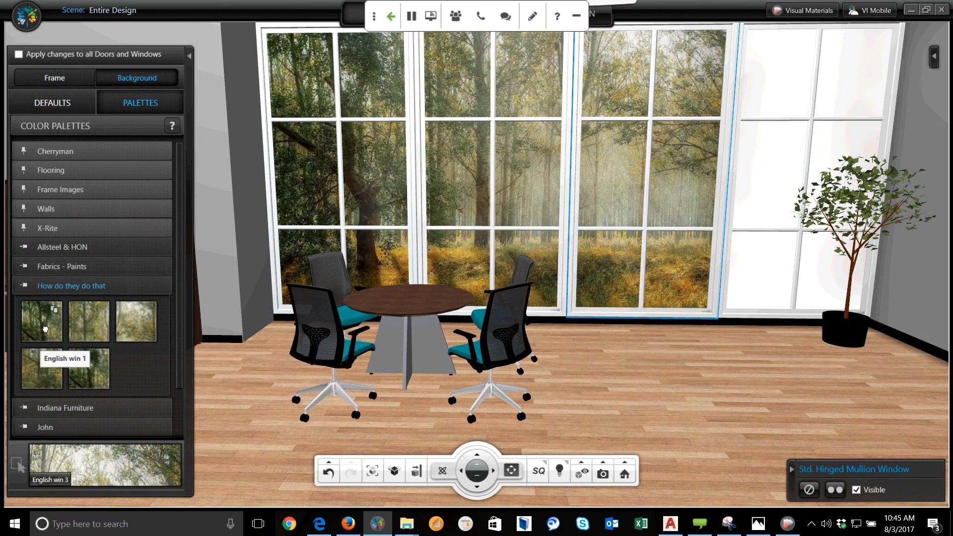
mouse_move(135, 322)
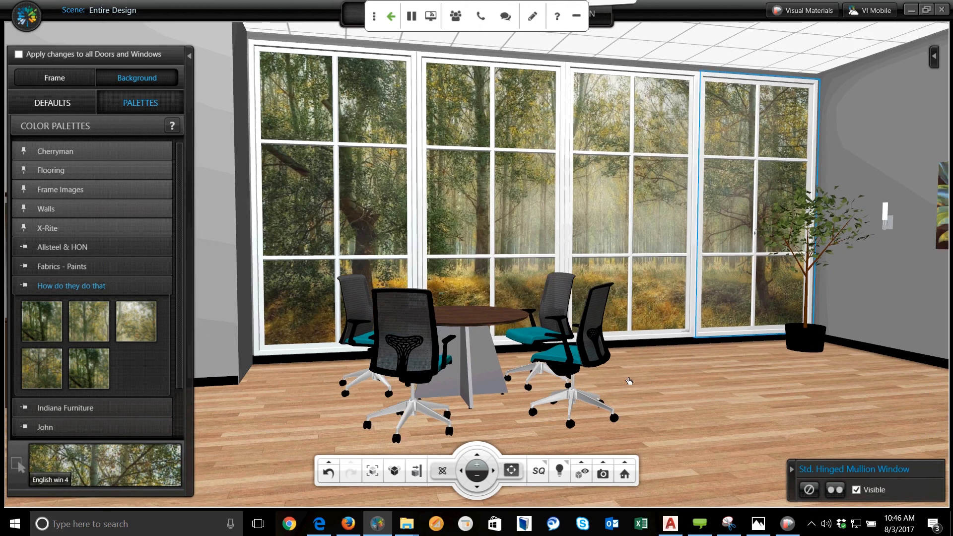
mouse_move(624, 311)
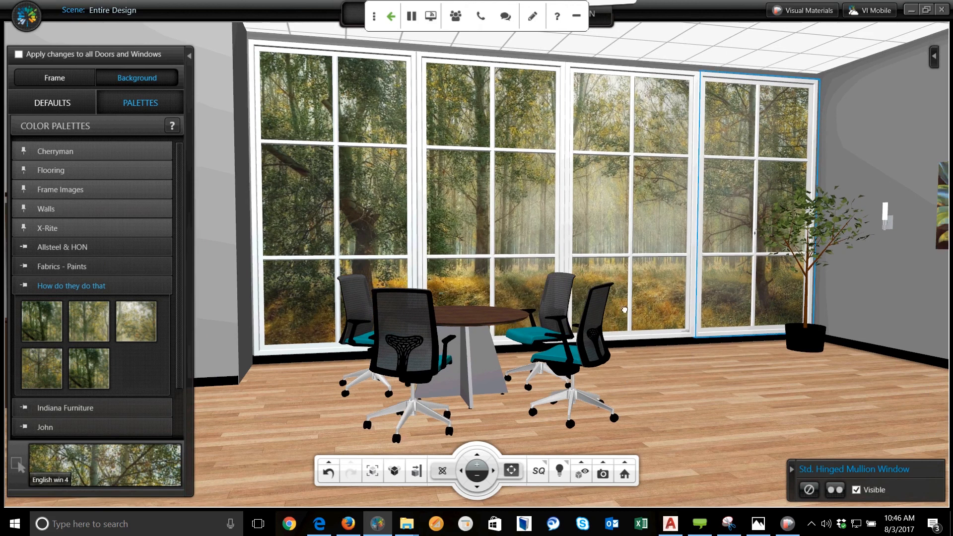
mouse_move(702, 400)
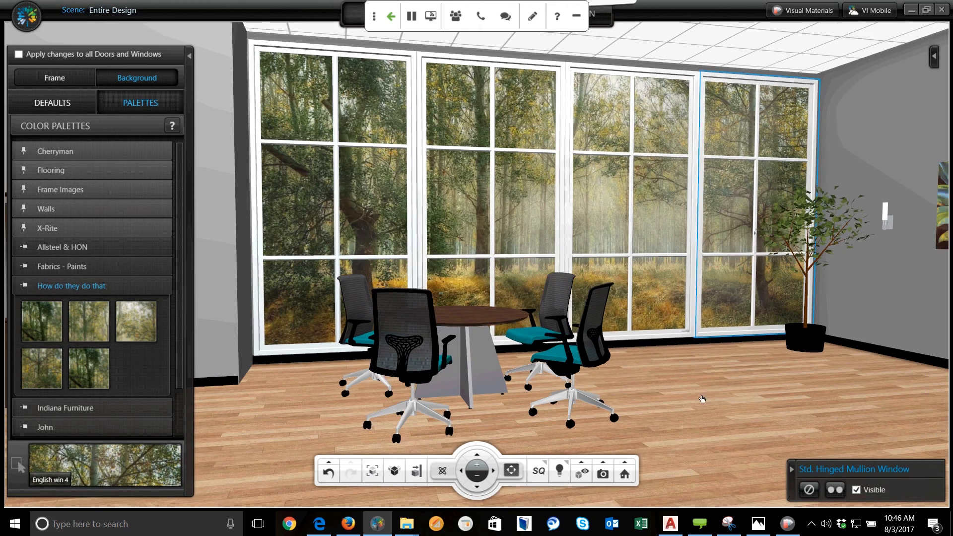
mouse_move(558, 278)
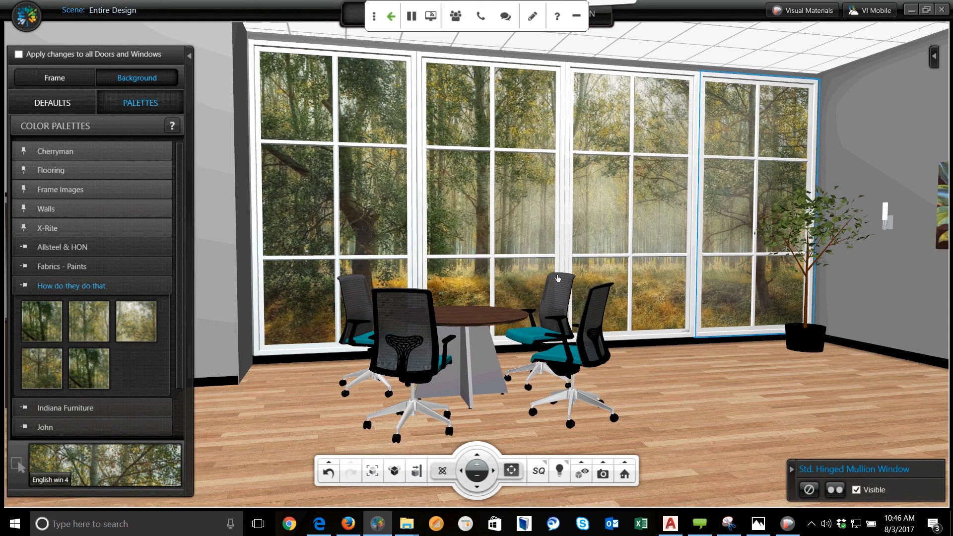